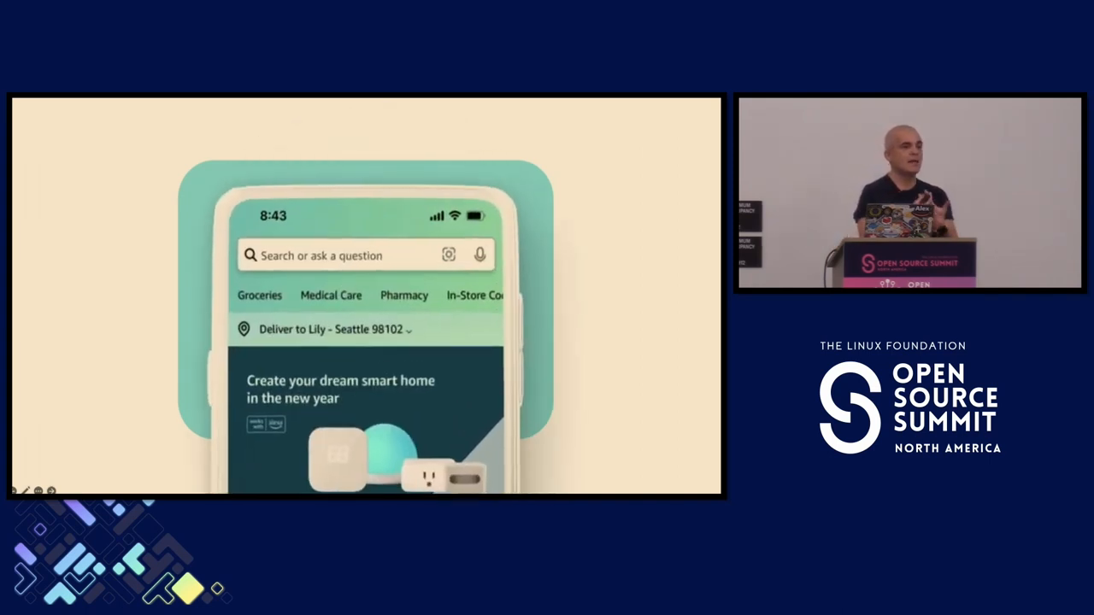
Search 'coffee maker' in the embedded shopping app demo and play it
text(coffee maker)
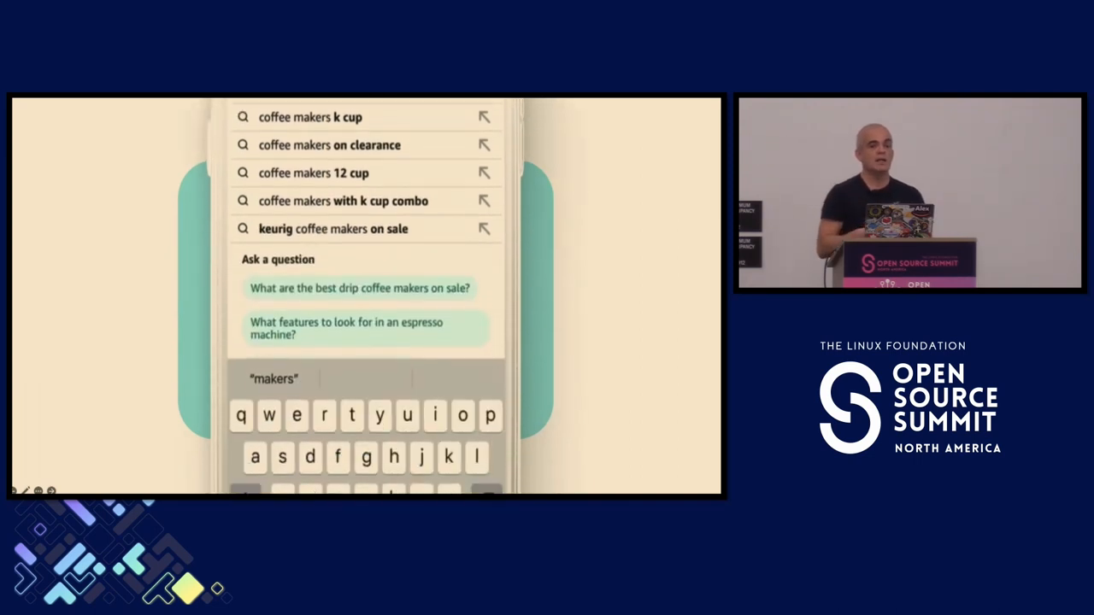
click(359, 287)
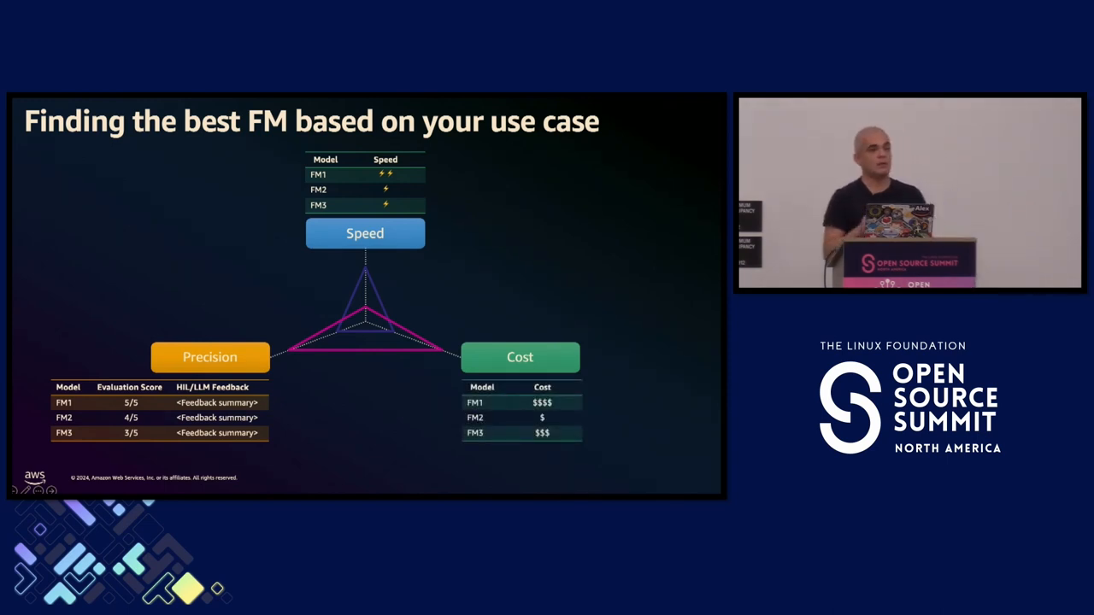
Advance to the 'Finding the best FM based on your use case' slide
key(Right)
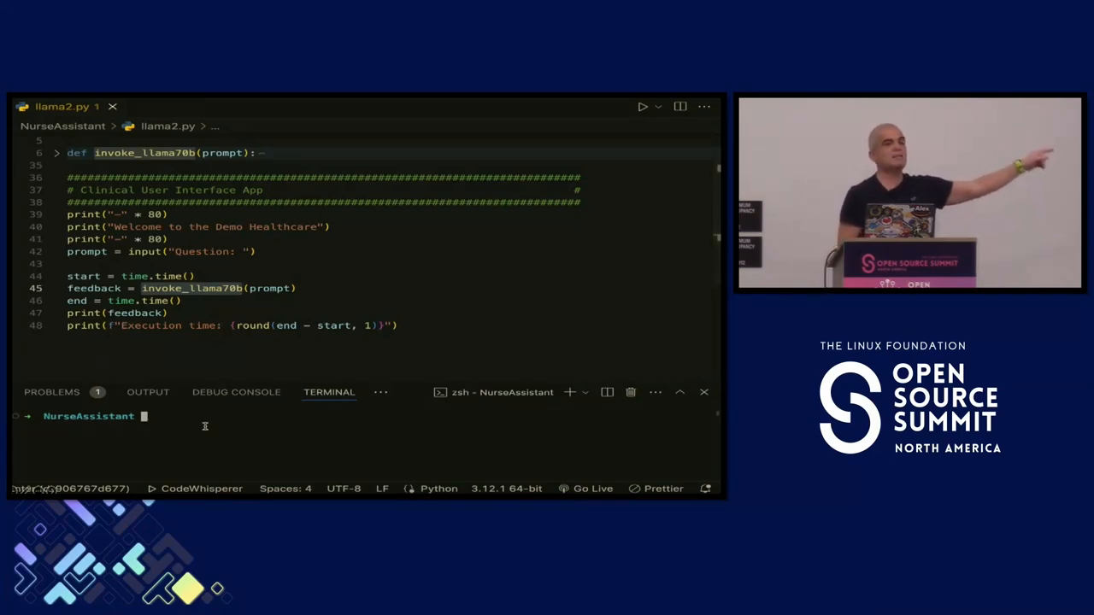
Run python llama2.py and ask 'could you suggest me ways to prevent allergy?' to get a tips list
text(python)
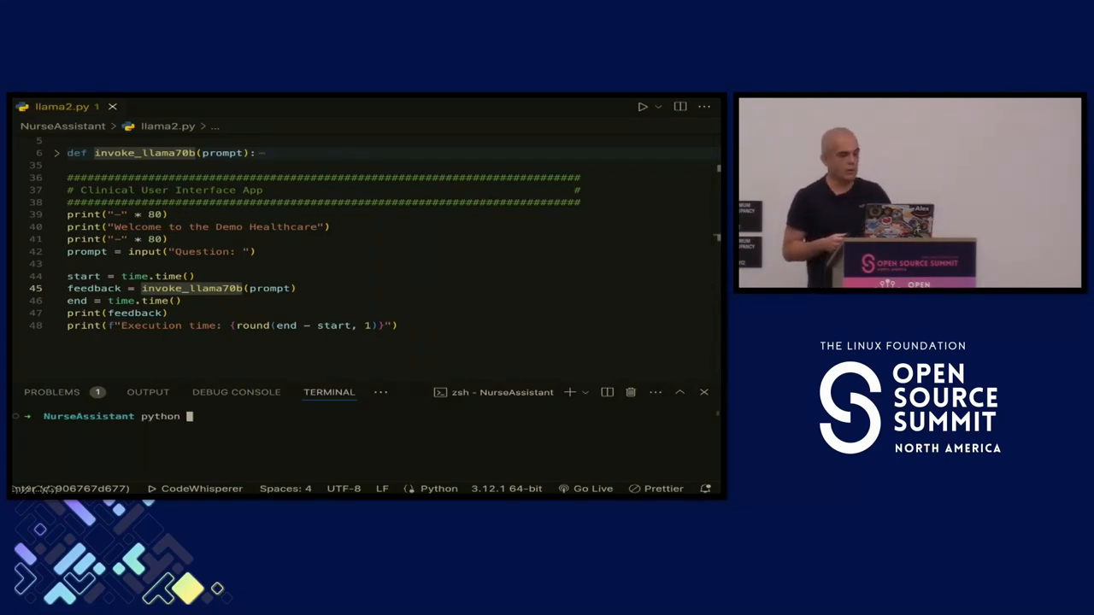
text(llama2.py)
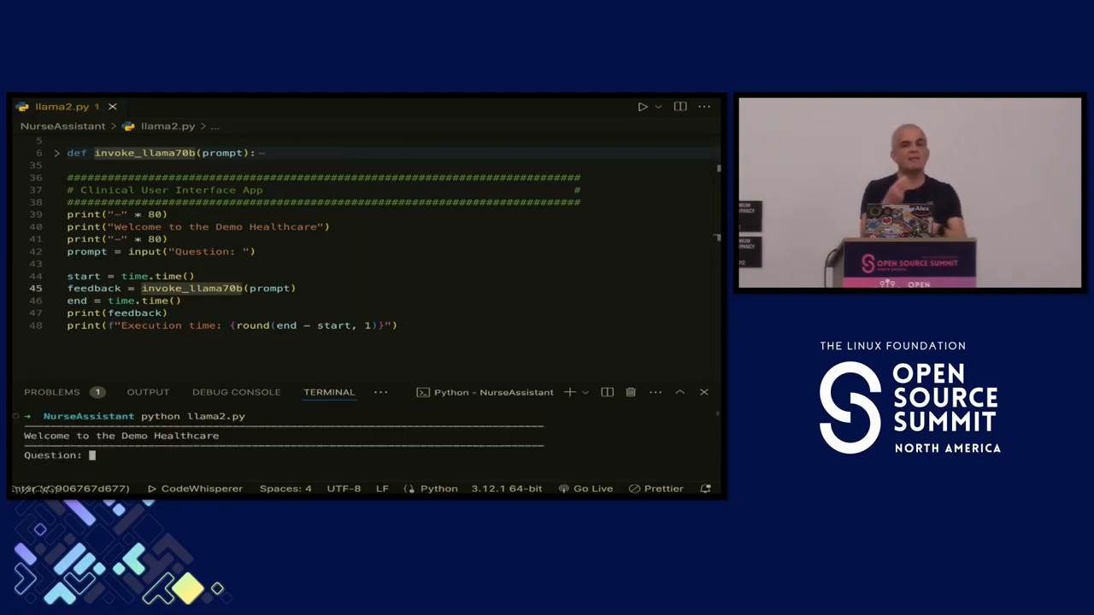
text(could you suggest me ways to prevent allergy?)
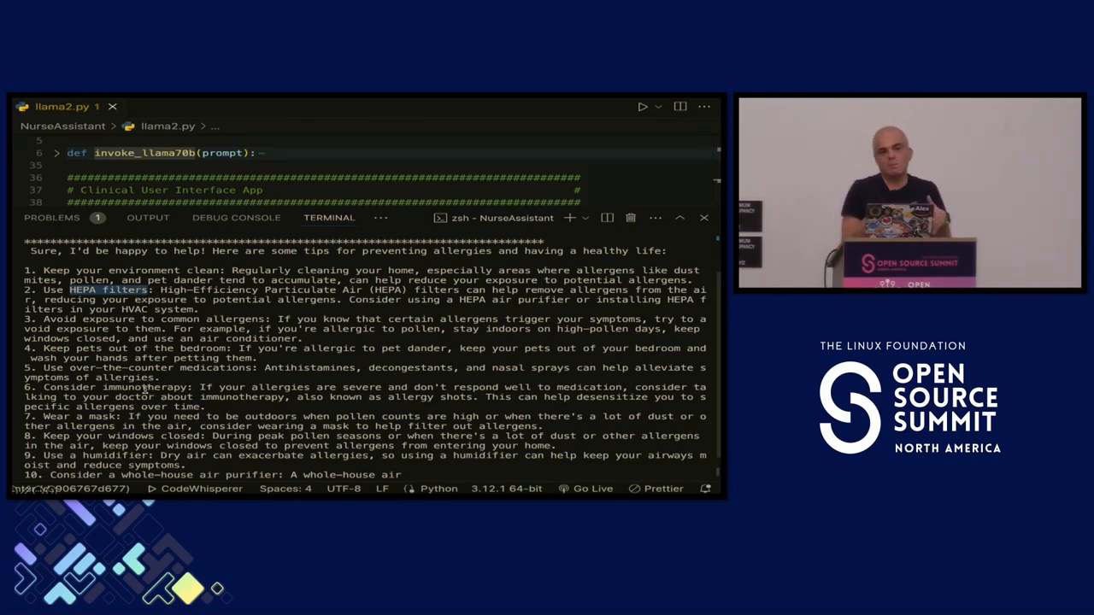
double_click(144, 386)
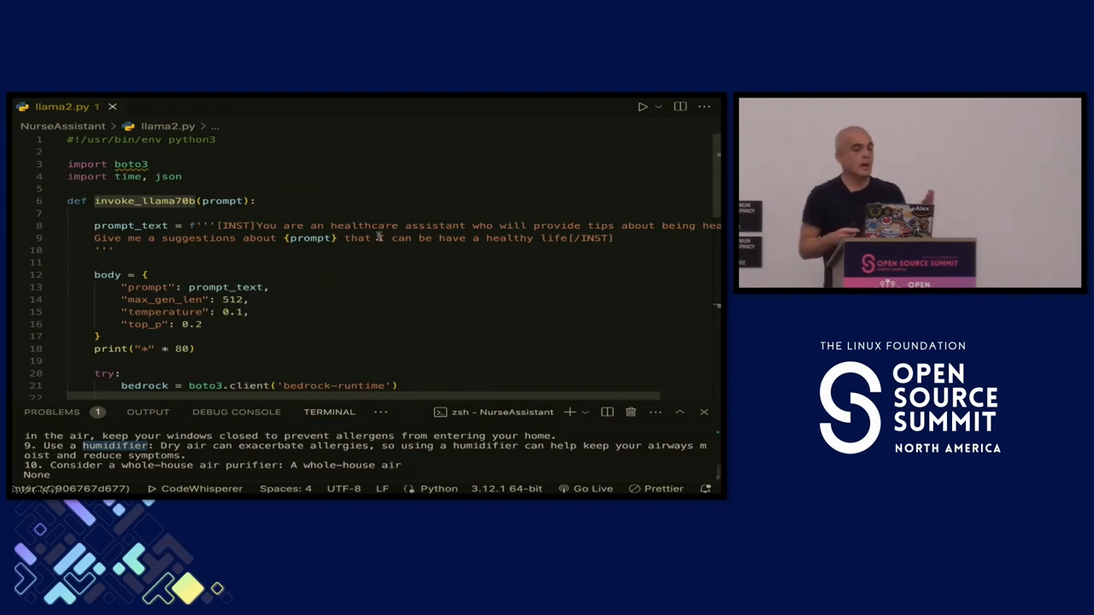
drag(258, 226, 468, 226)
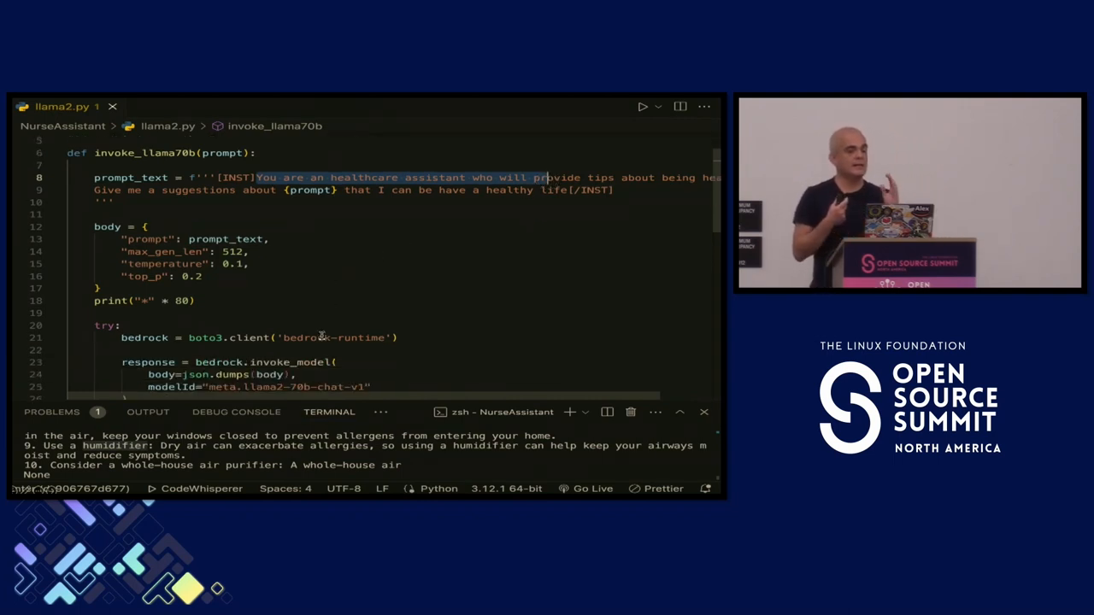
scroll(down, 3)
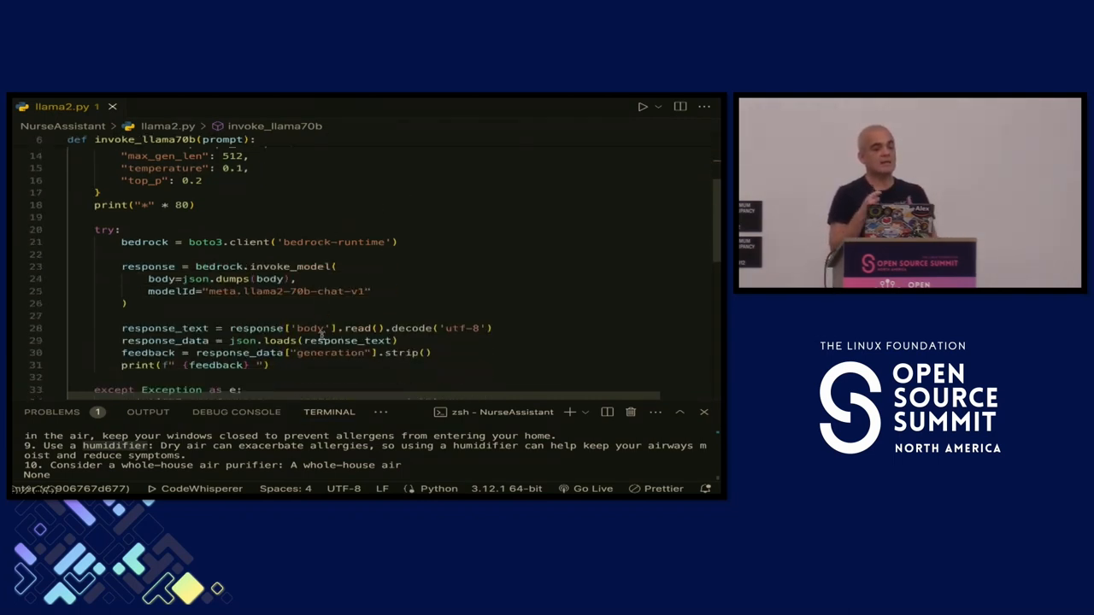
scroll(down, 3)
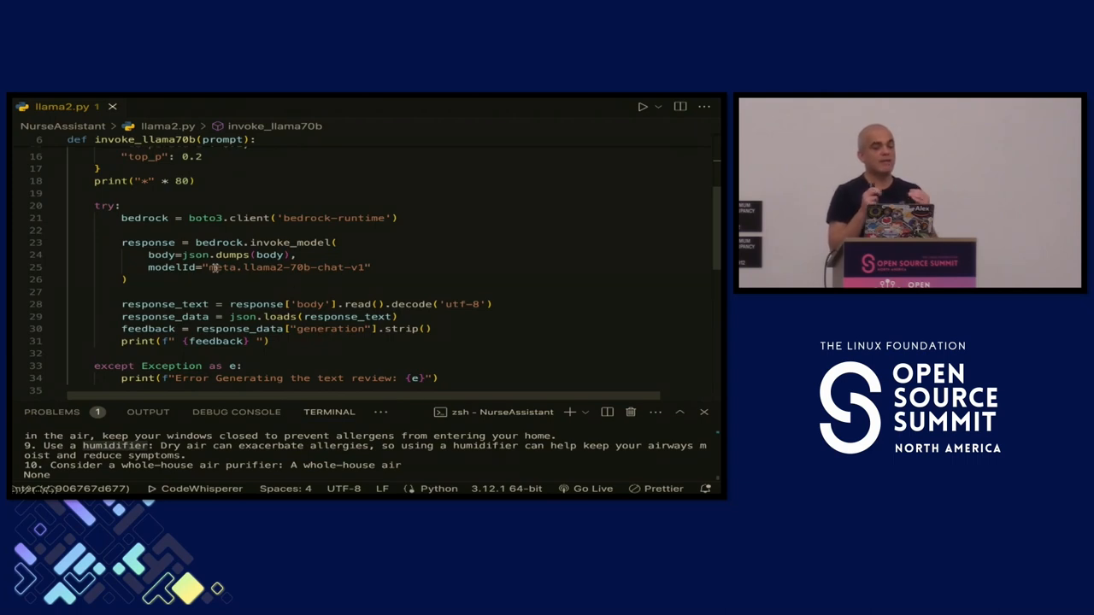
double_click(290, 266)
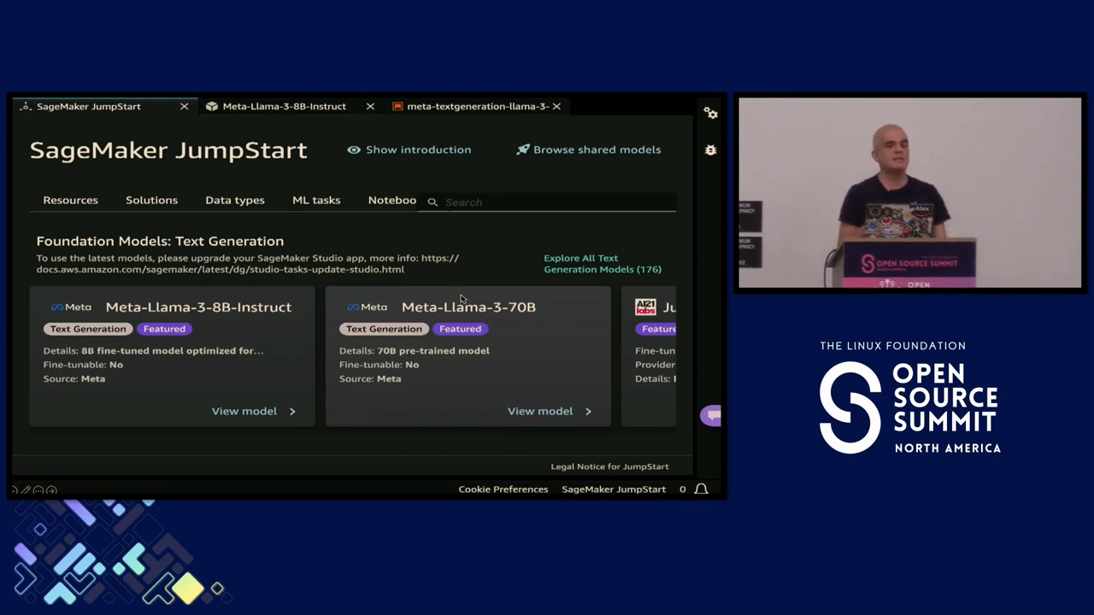
mouse_move(441, 378)
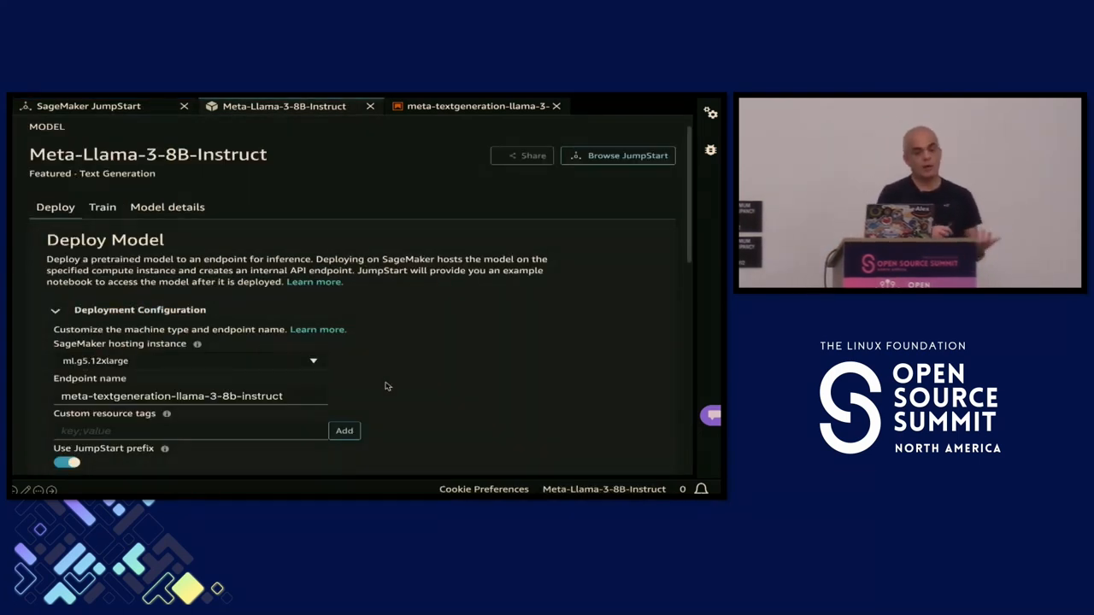
Review the ml.g5.12xlarge deployment configuration, then switch to the meta-textgeneration notebook
scroll(down, 3)
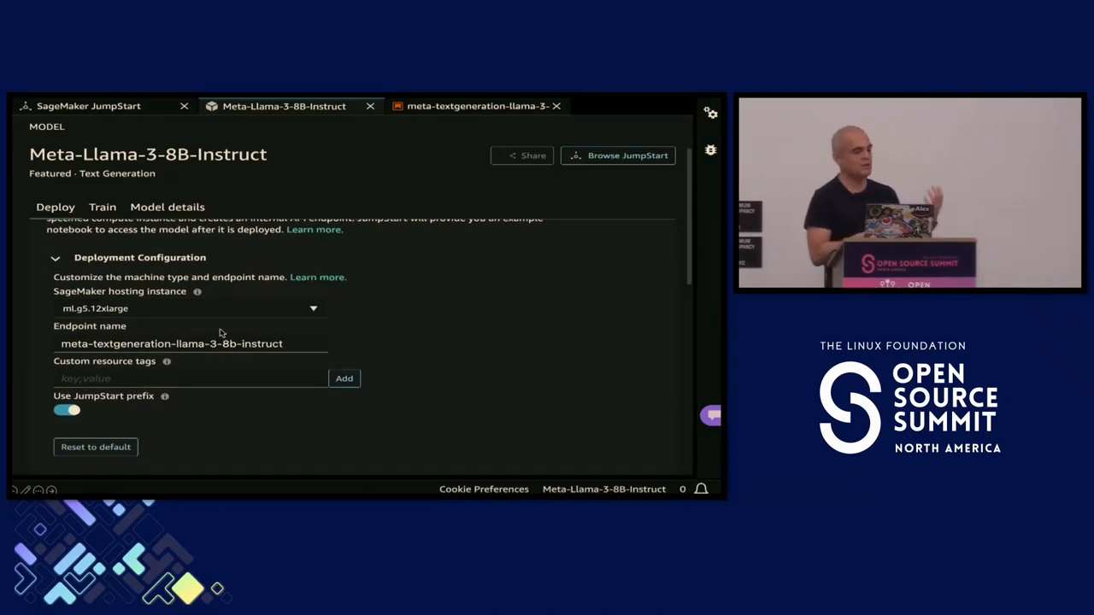
mouse_move(249, 333)
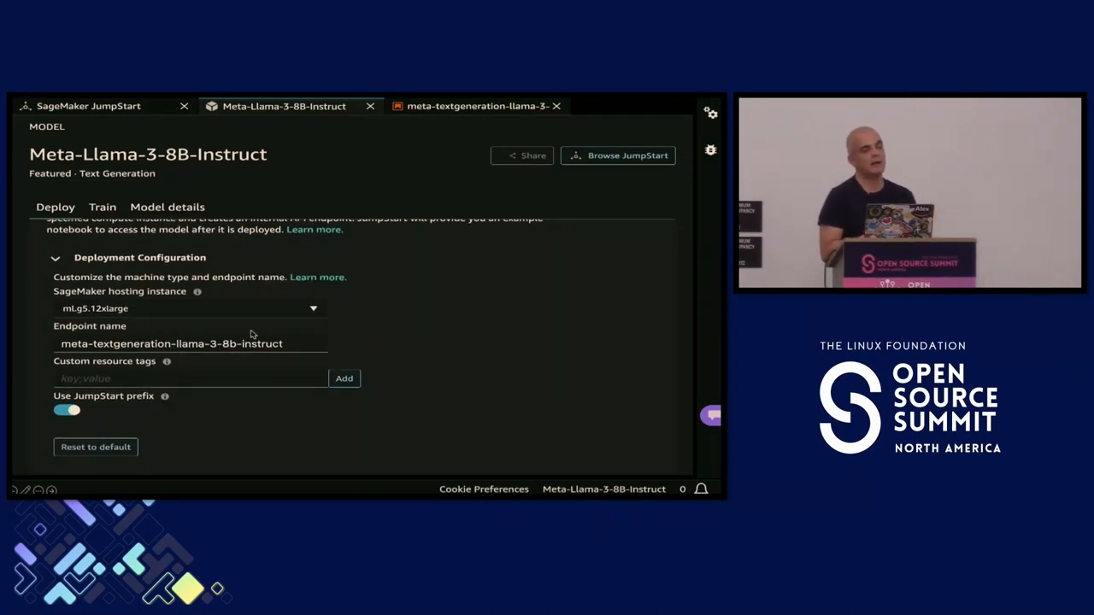
click(477, 106)
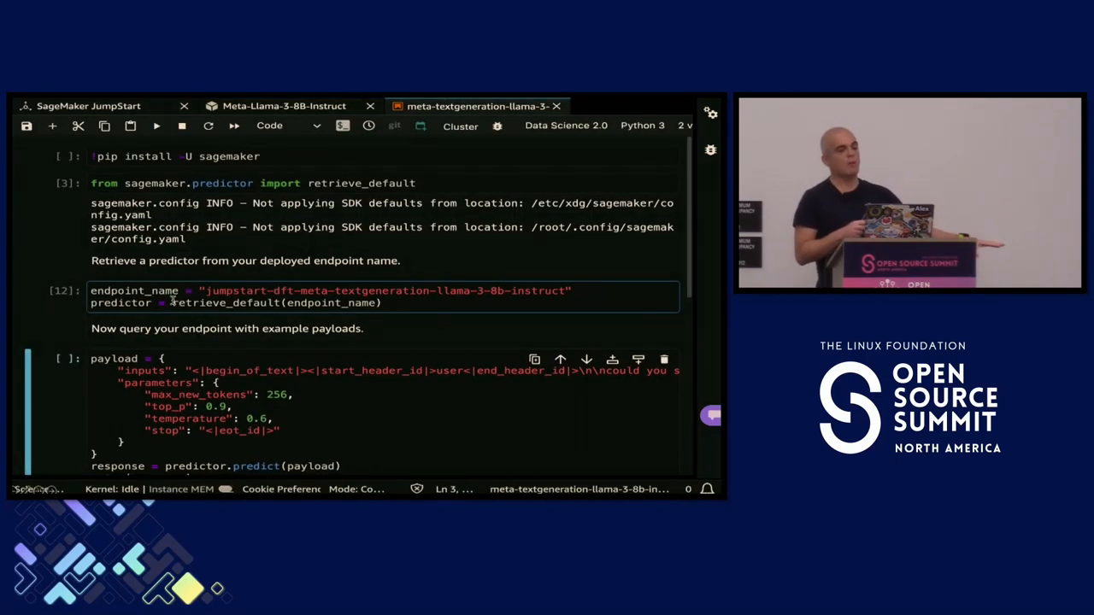
Scroll to the predictor.predict output listing ways to prevent allergies
click(158, 126)
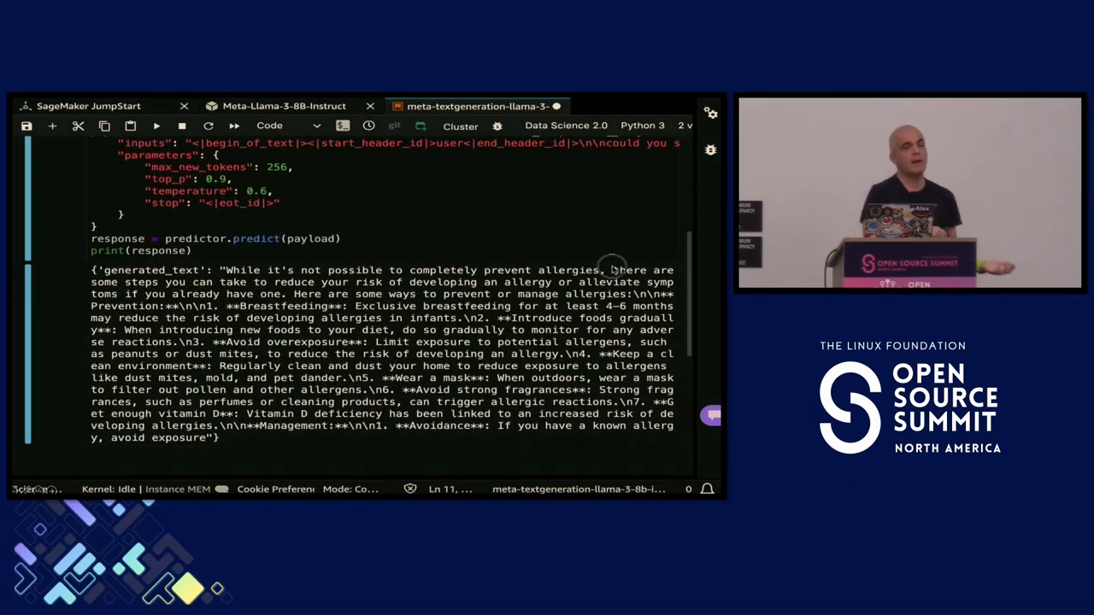
drag(614, 270, 624, 306)
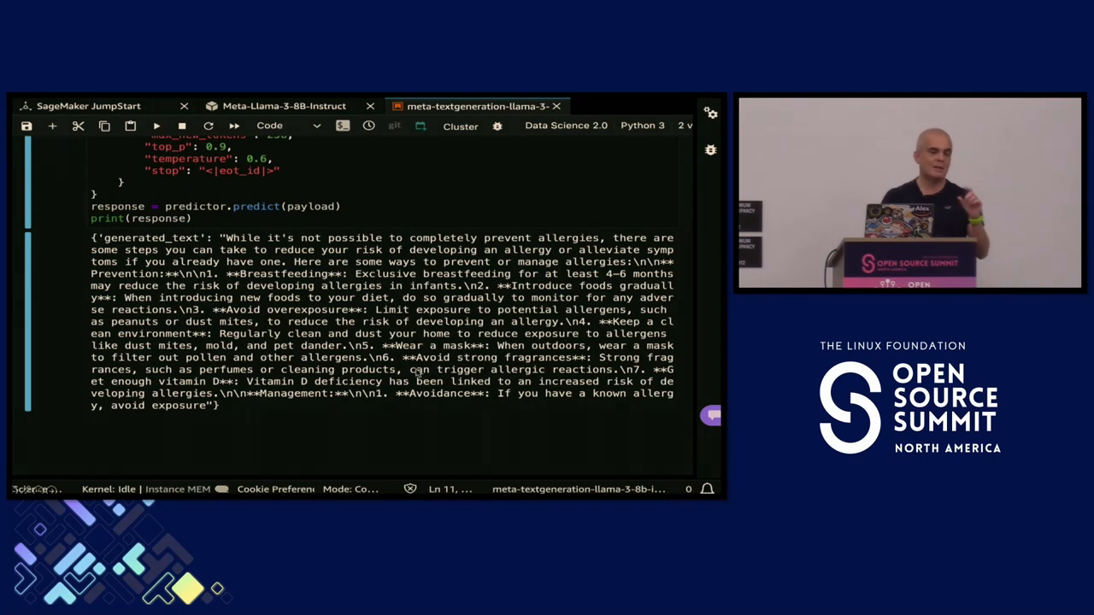
drag(410, 369, 611, 369)
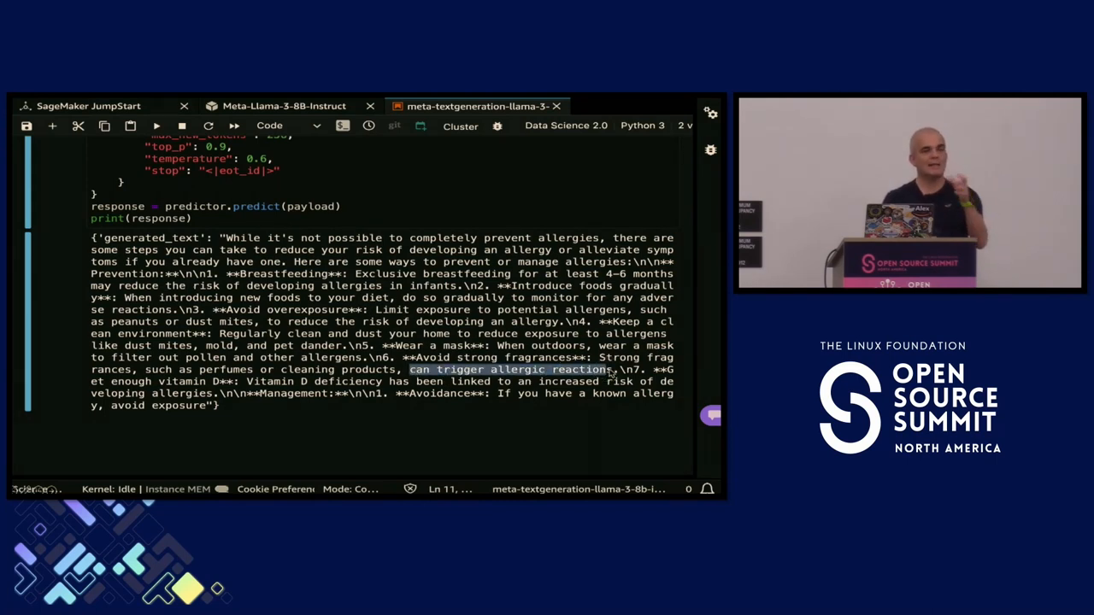
mouse_move(612, 372)
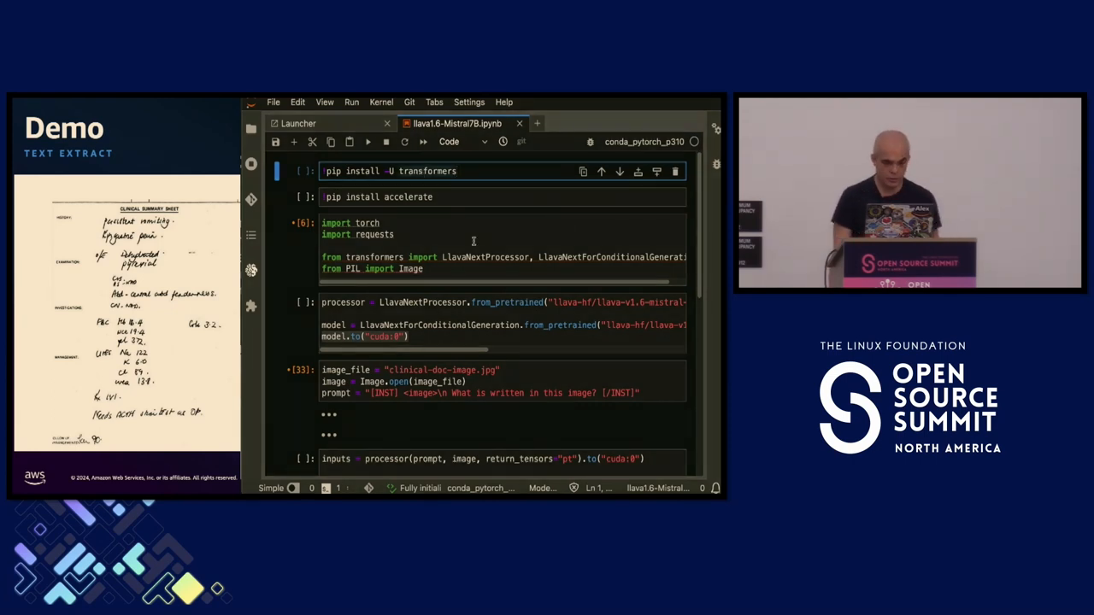
click(402, 197)
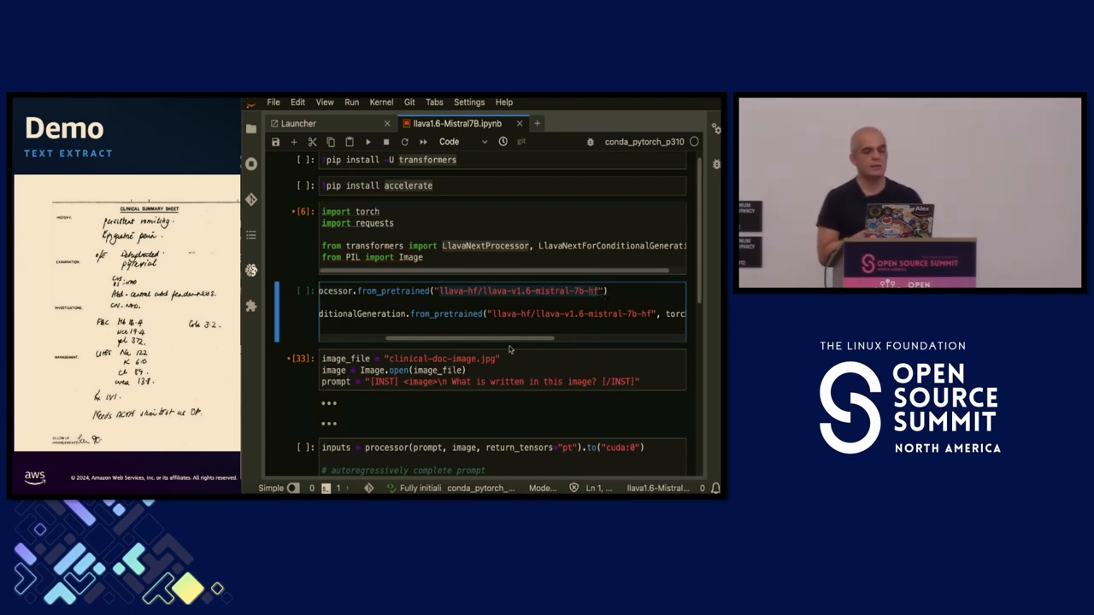
drag(509, 339, 453, 339)
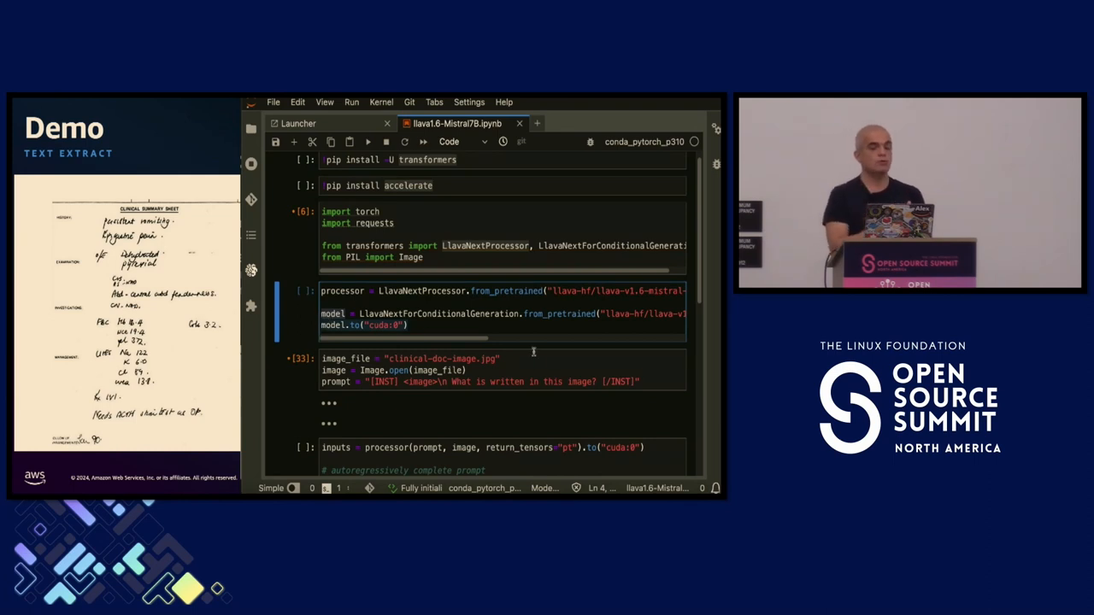
scroll(down, 3)
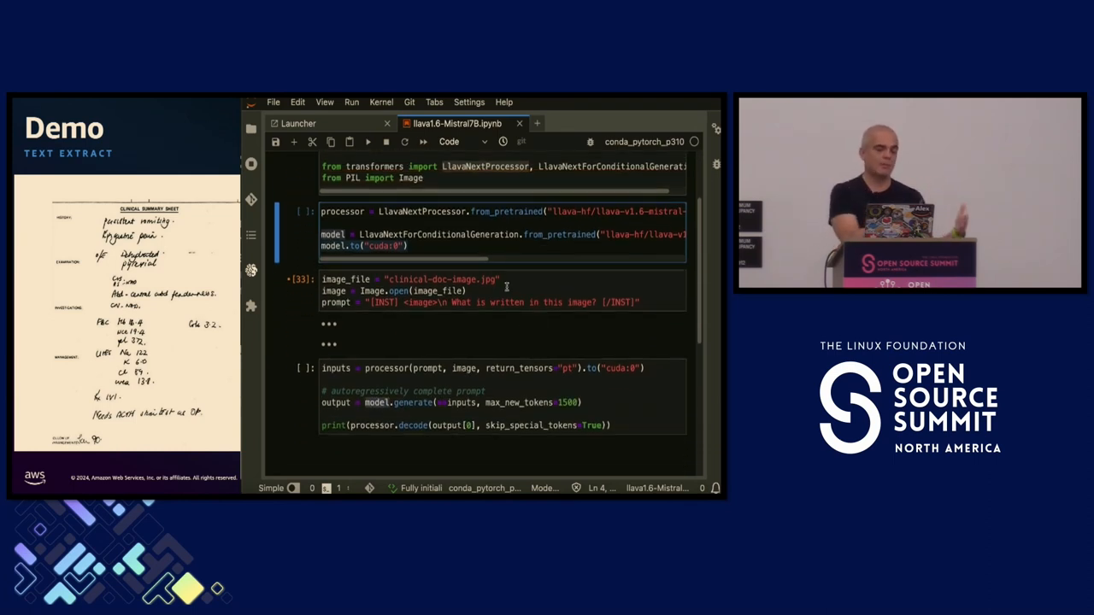
Run the clinical document image and generate/decode cells with Shift+Enter
click(537, 300)
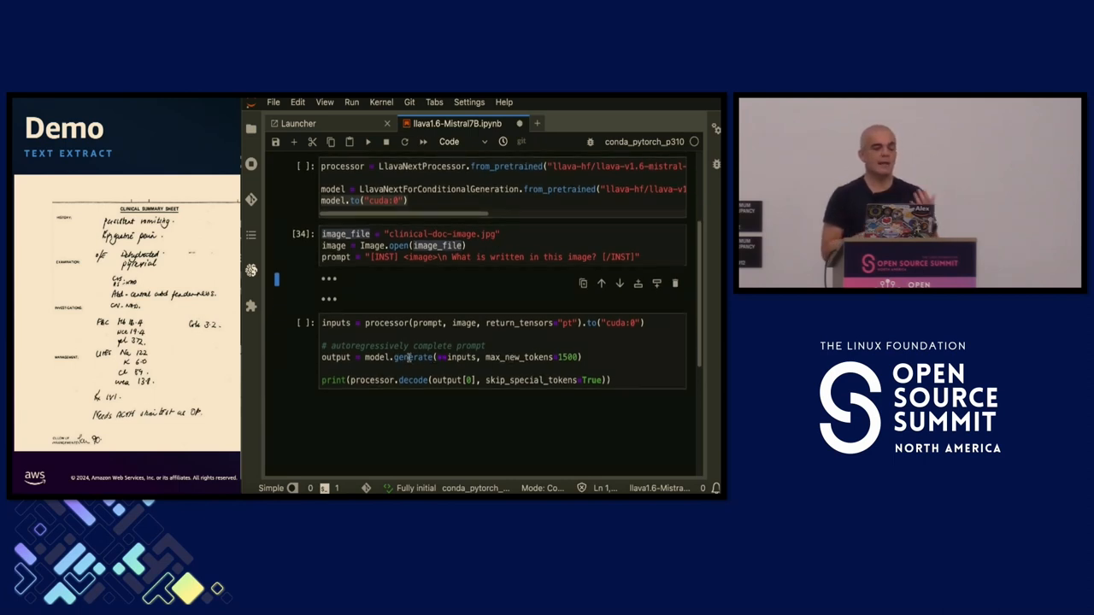
click(470, 350)
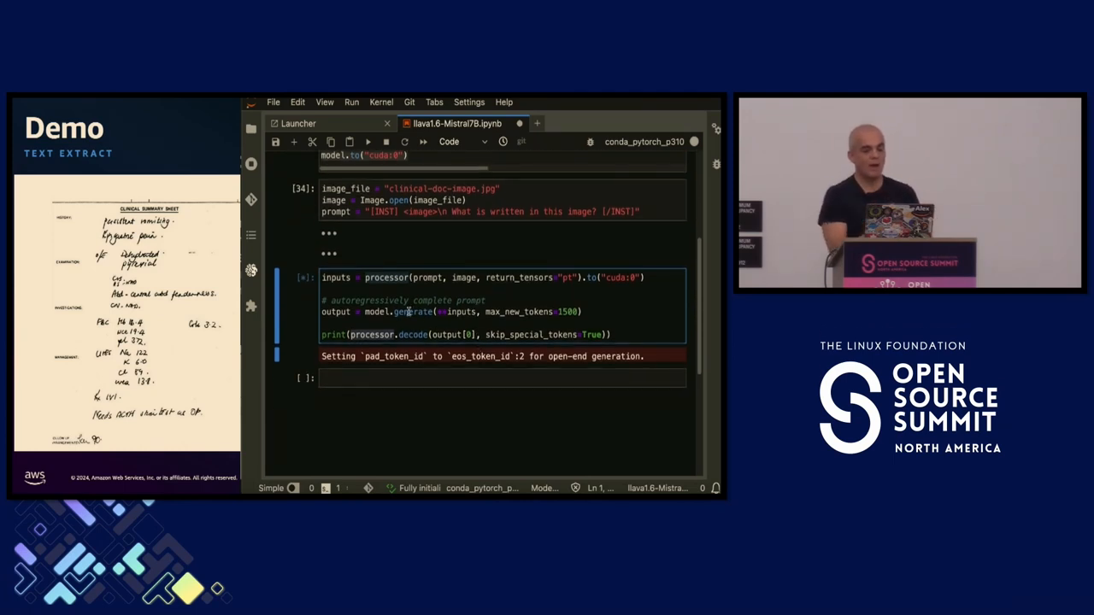
click(369, 142)
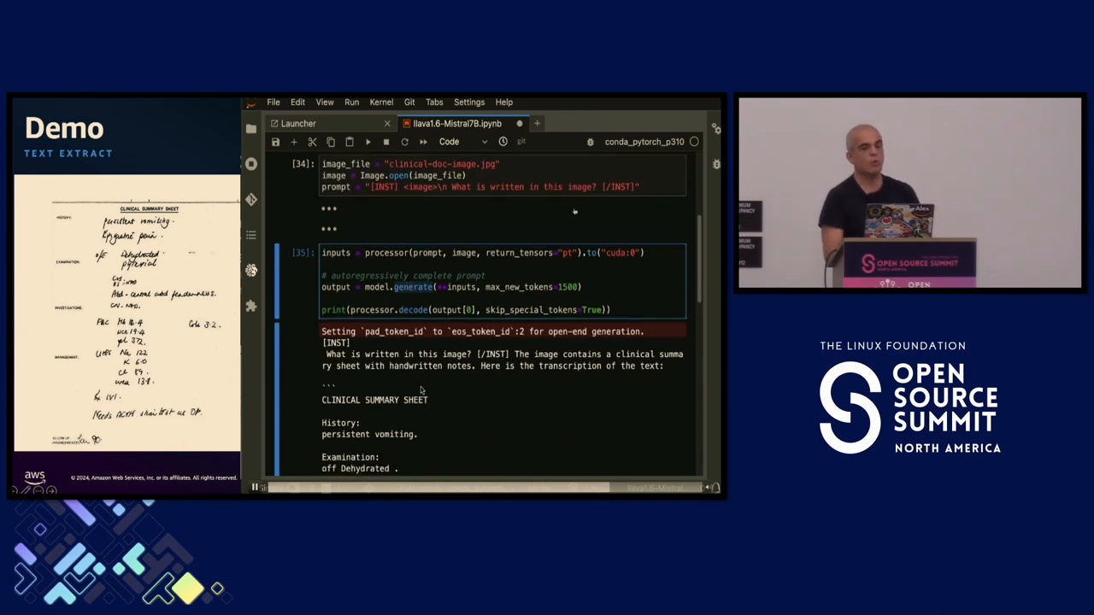
Highlight the opening lines of the transcribed clinical summary in the output
scroll(down, 3)
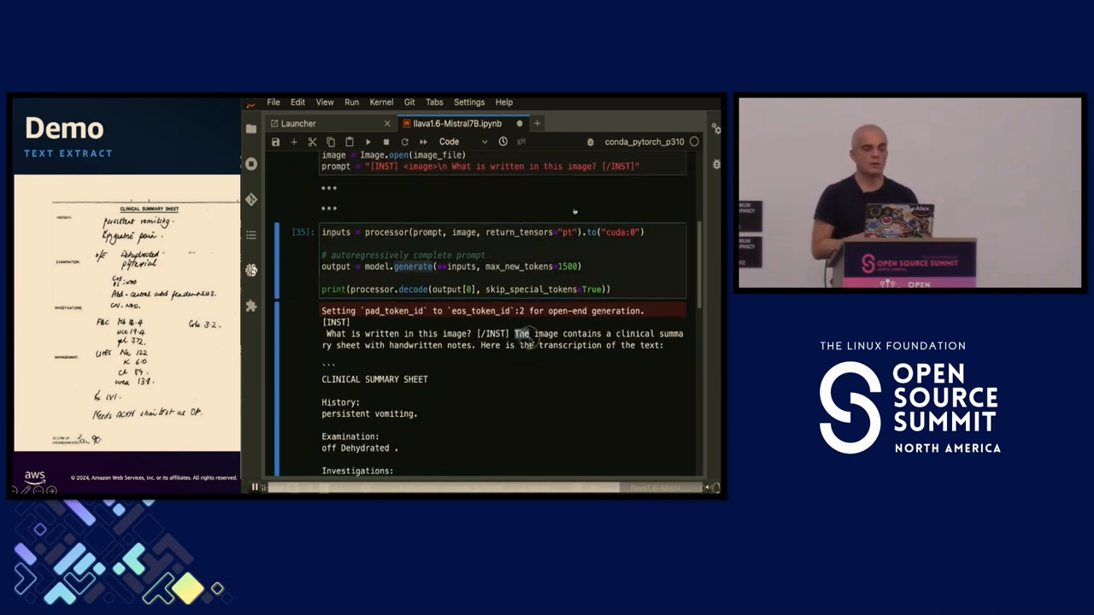
drag(516, 334, 665, 345)
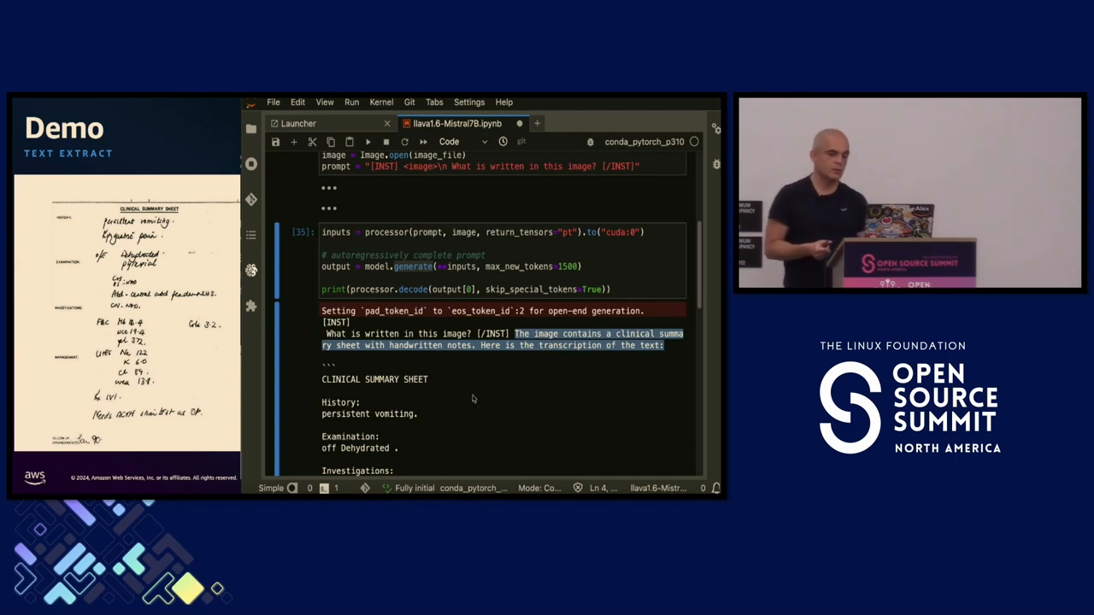
scroll(down, 3)
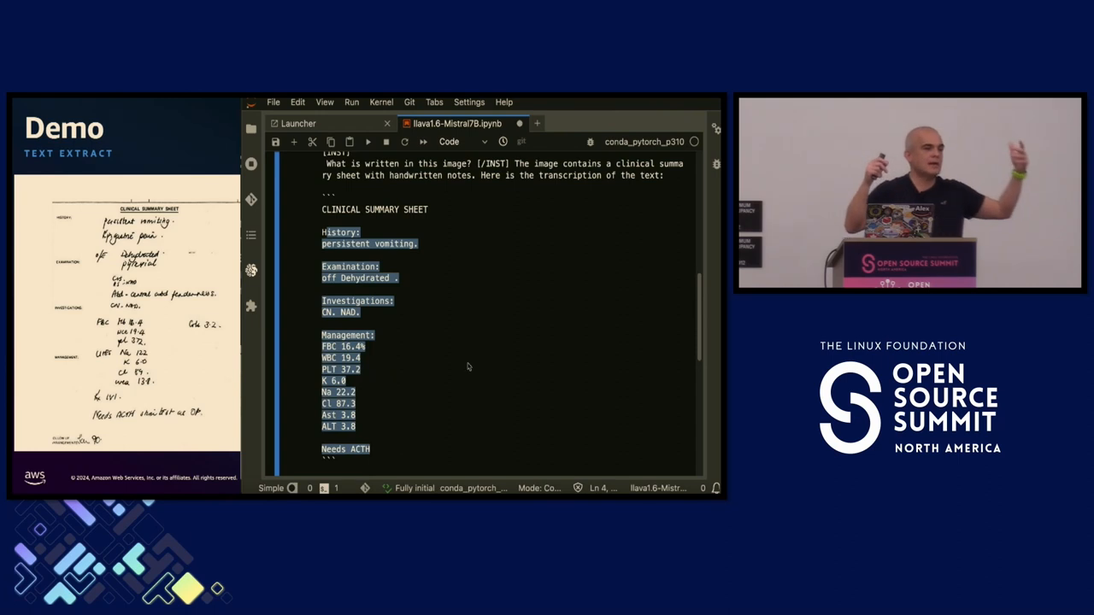
mouse_move(549, 212)
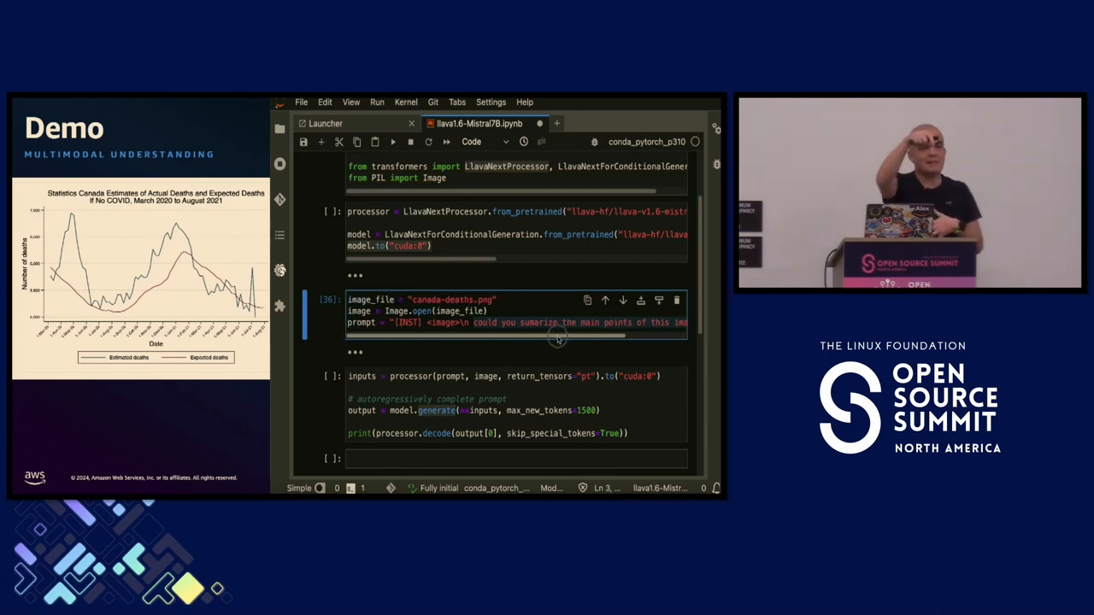
Run the generate cell and scroll to watch the Canada deaths chart summary appear
click(400, 390)
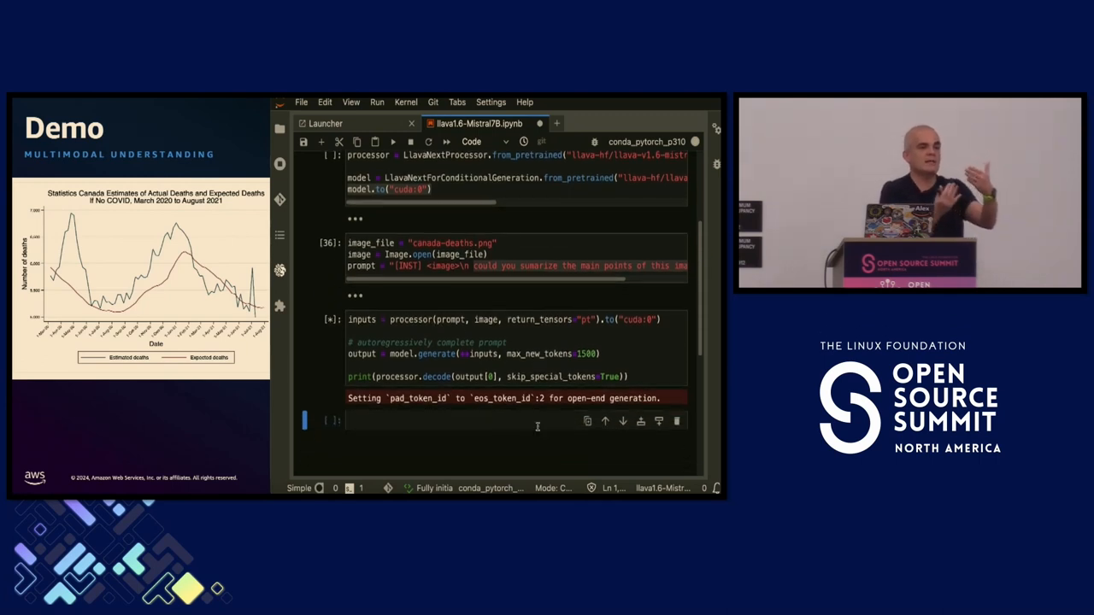
scroll(down, 3)
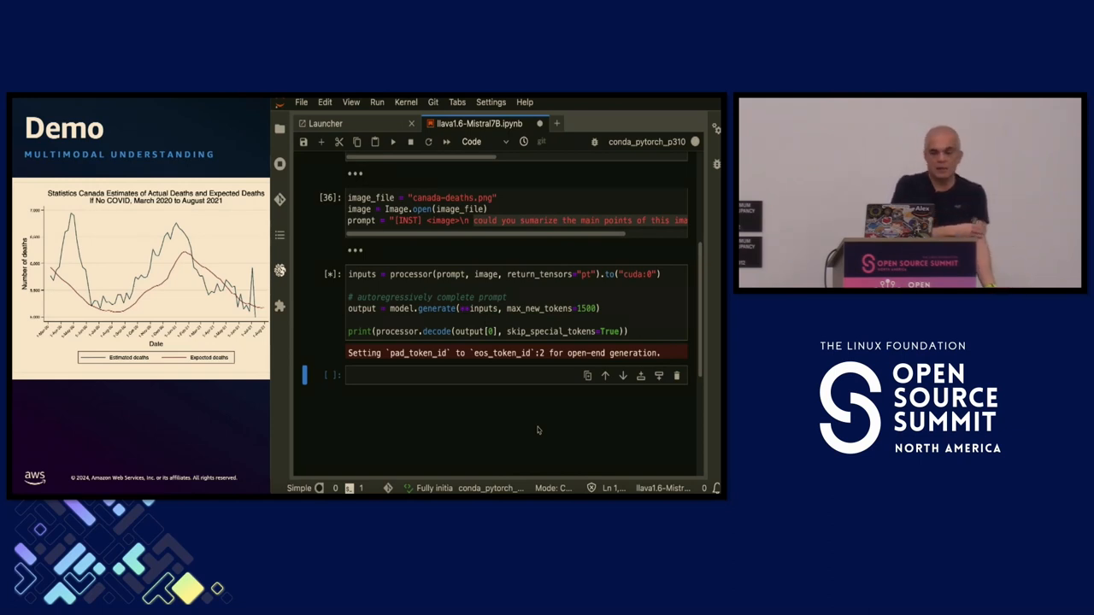
scroll(down, 3)
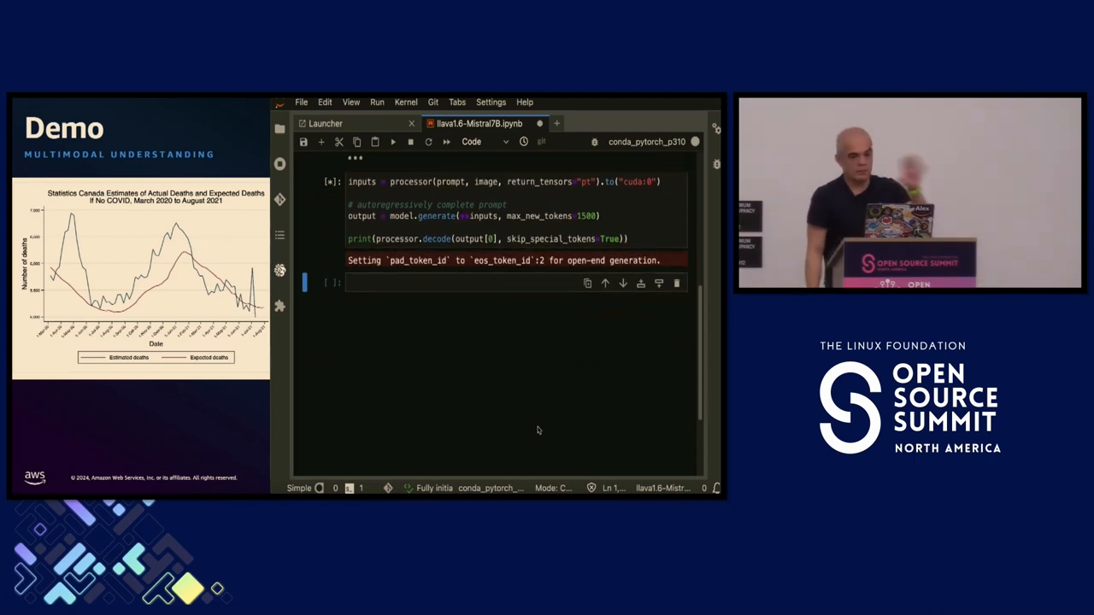
click(393, 142)
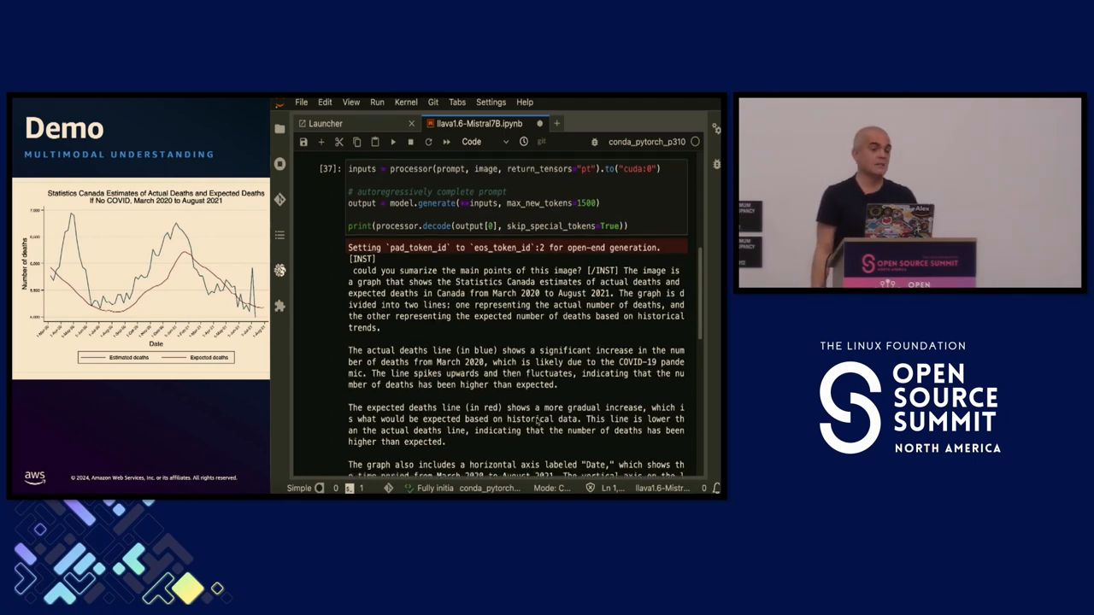
scroll(down, 3)
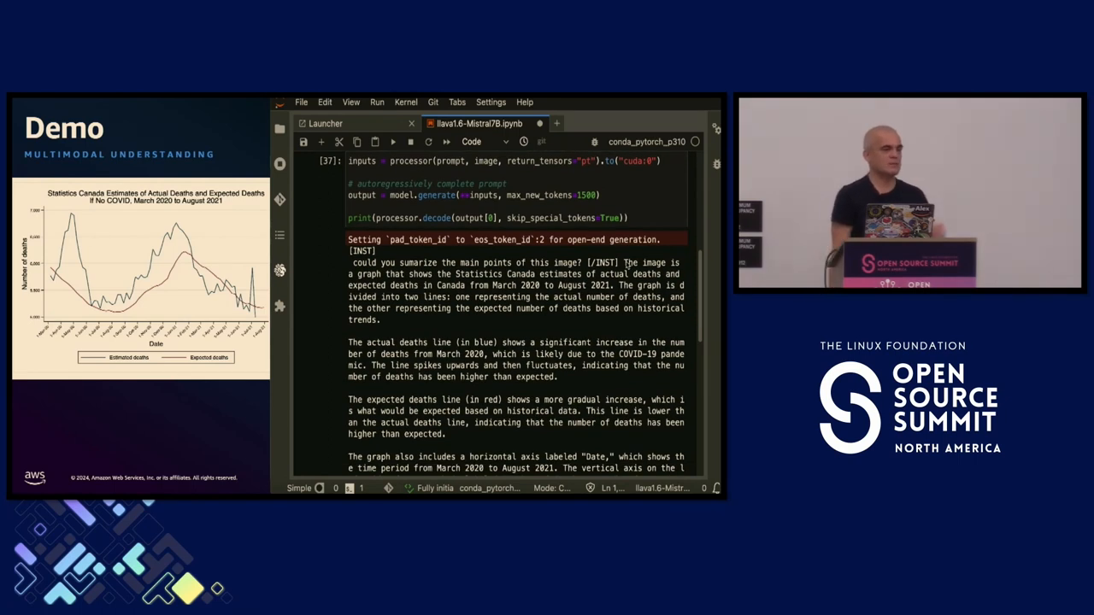
drag(624, 264, 612, 286)
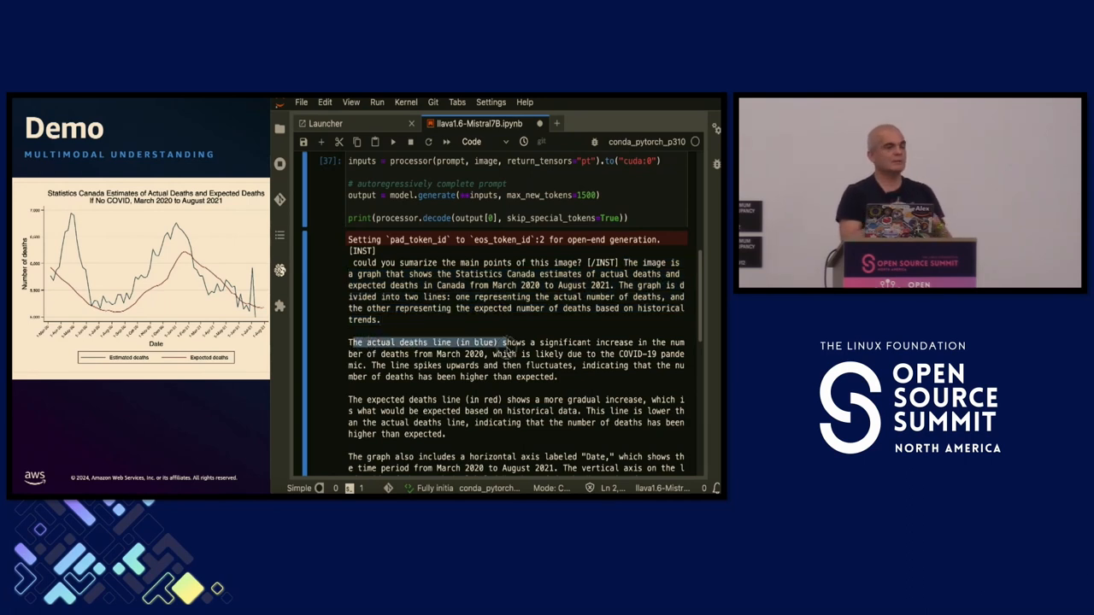
scroll(down, 3)
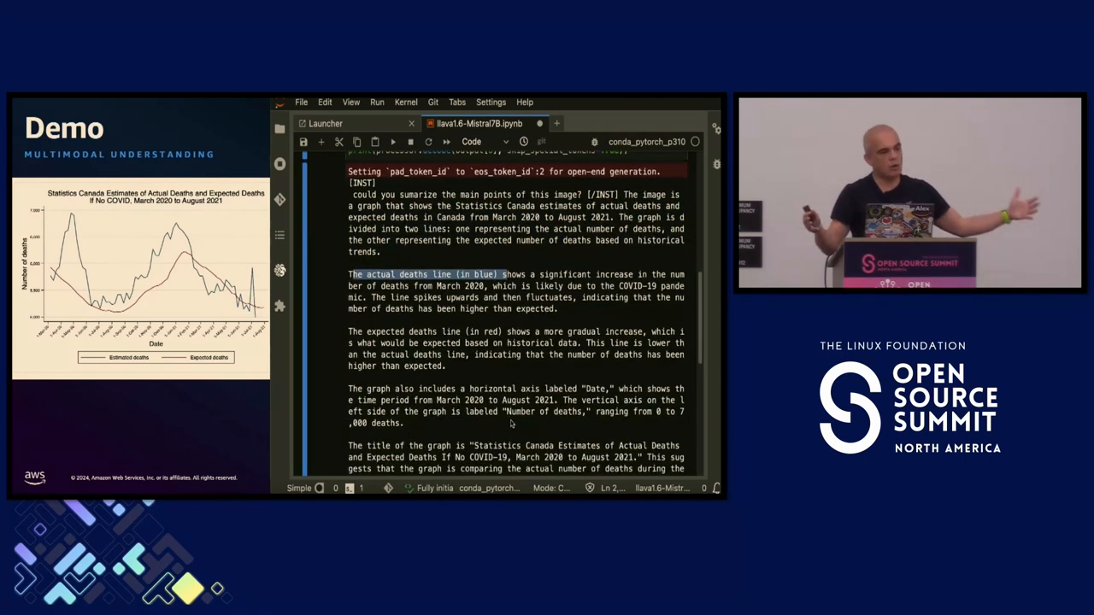
double_click(410, 331)
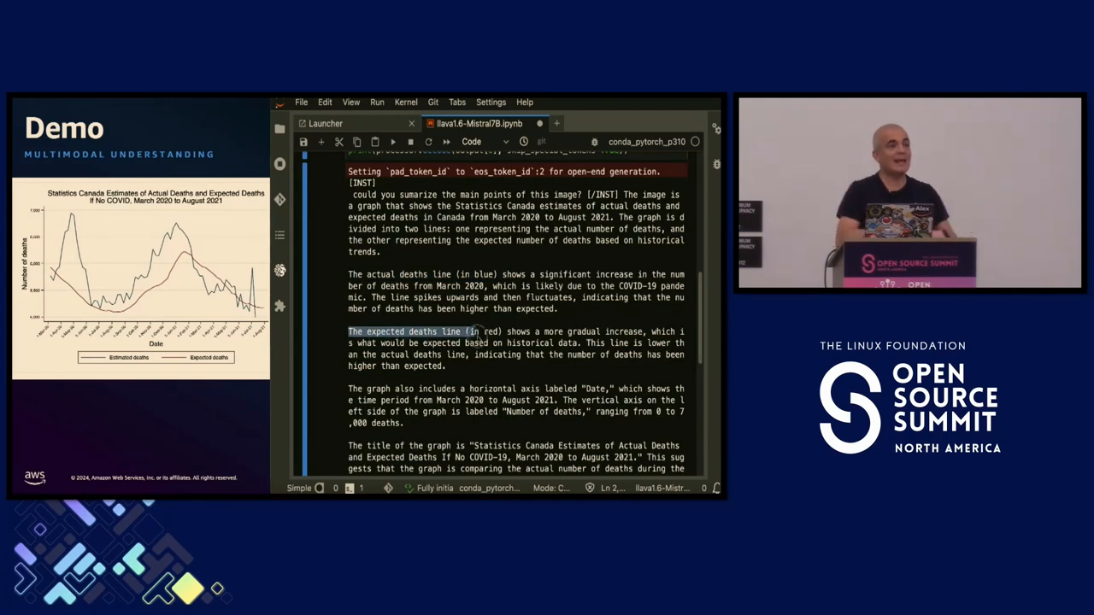
scroll(down, 3)
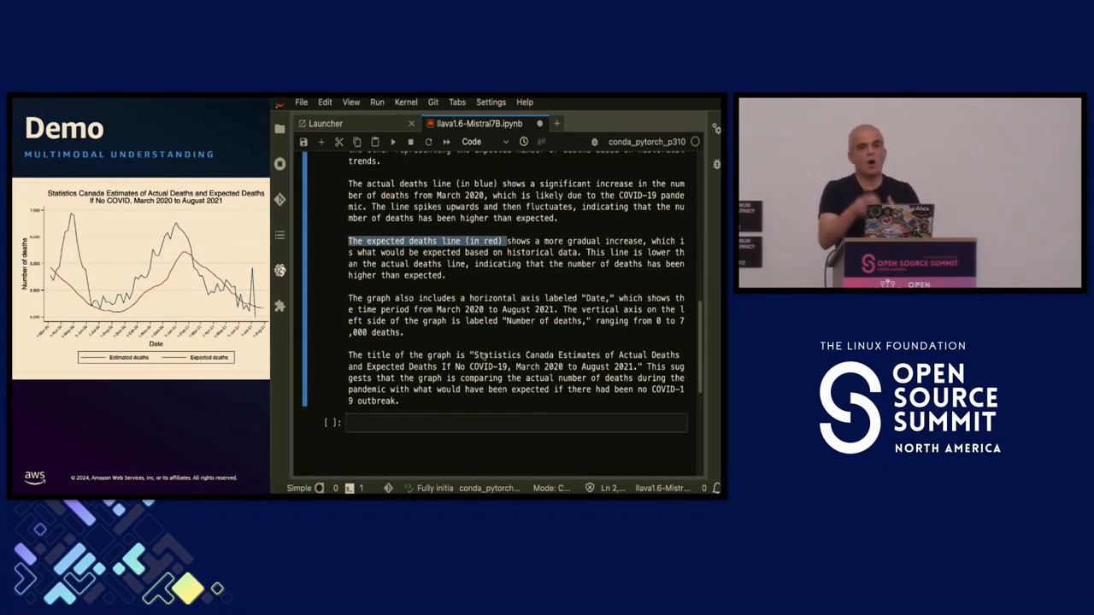
drag(472, 354, 624, 353)
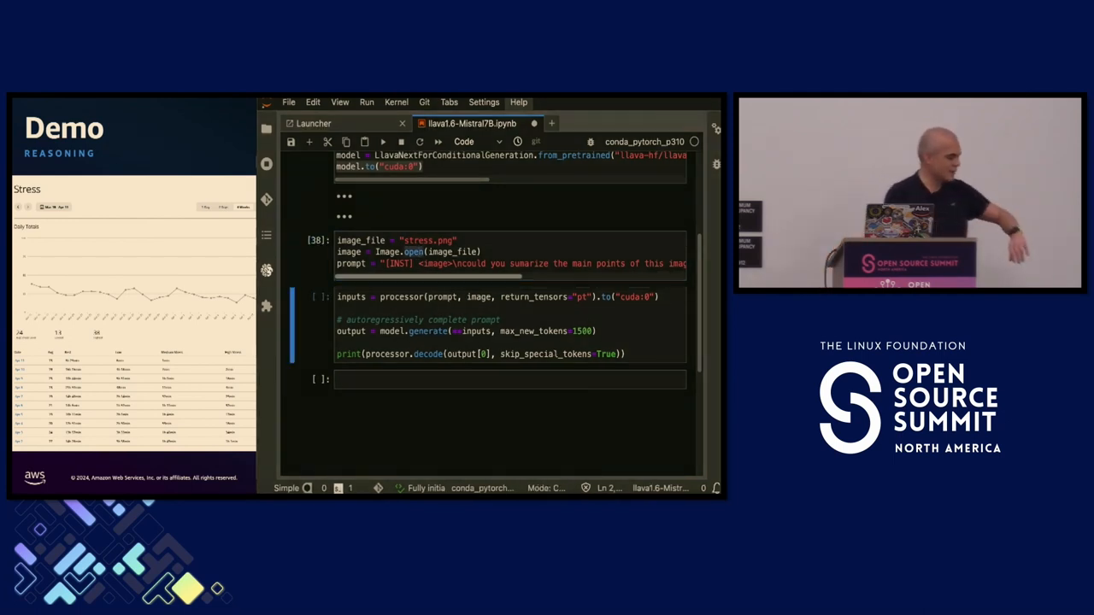
Add 'compare to international standards?' to the stress.png prompt and run the cells
click(404, 307)
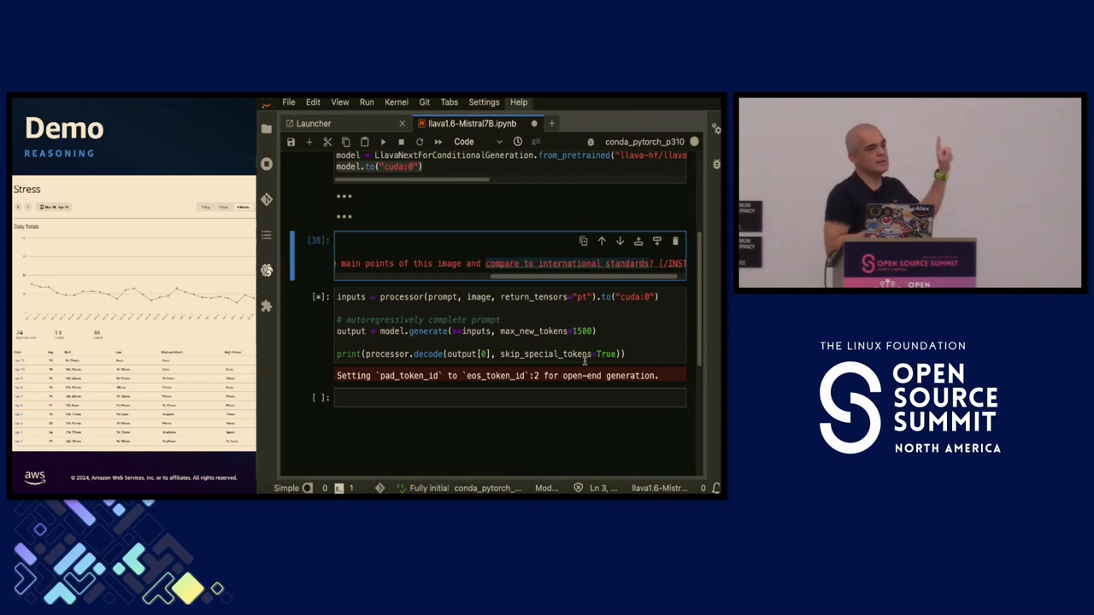
click(383, 142)
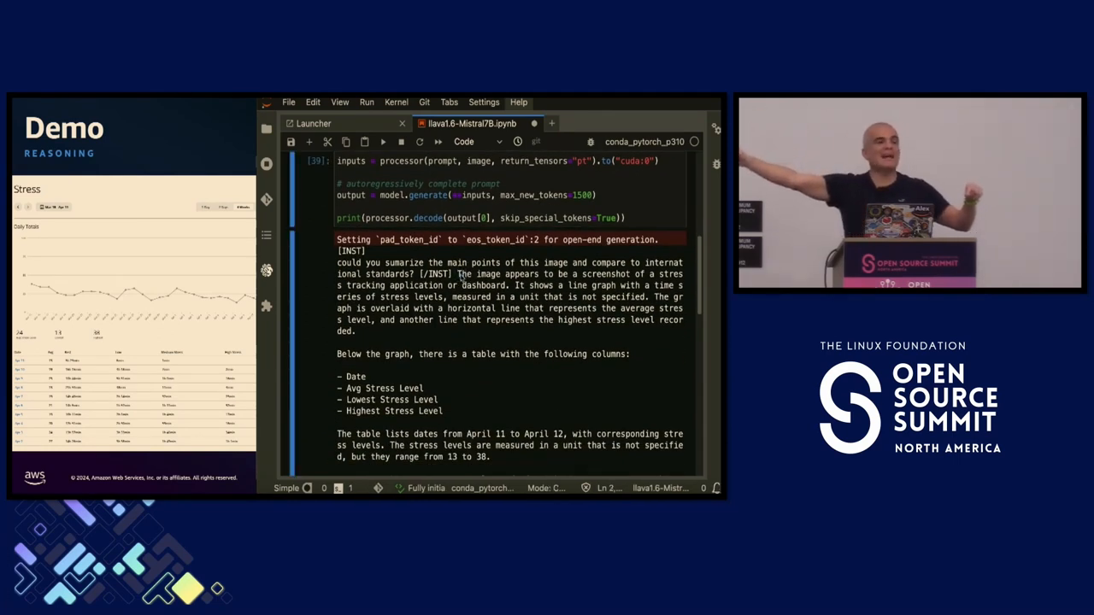
Highlight the listed table columns in the stress dashboard answer and scroll through it
drag(458, 273, 512, 285)
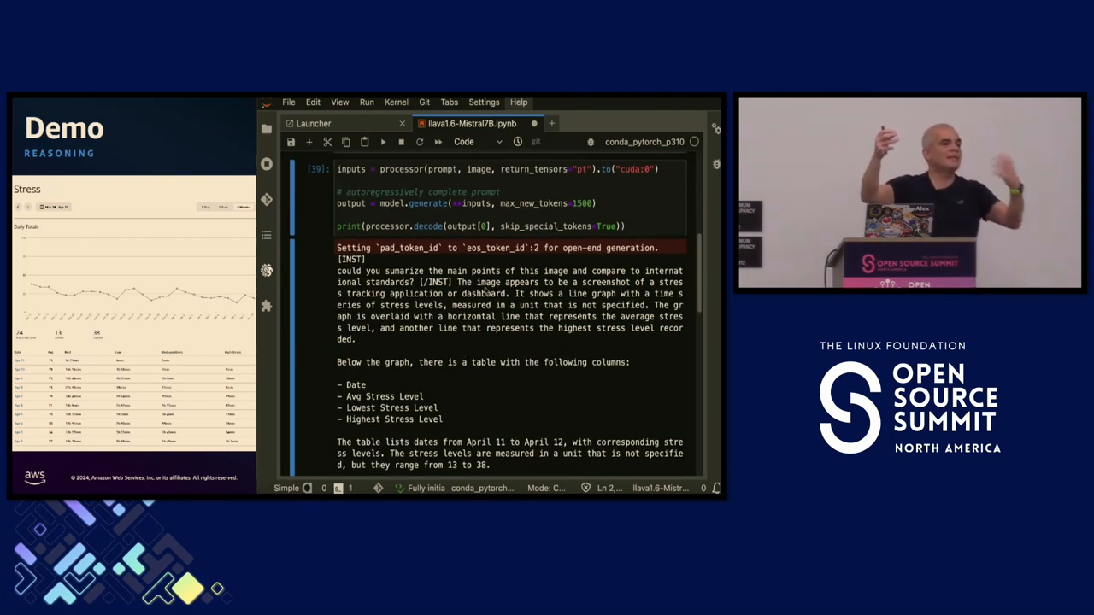
scroll(down, 3)
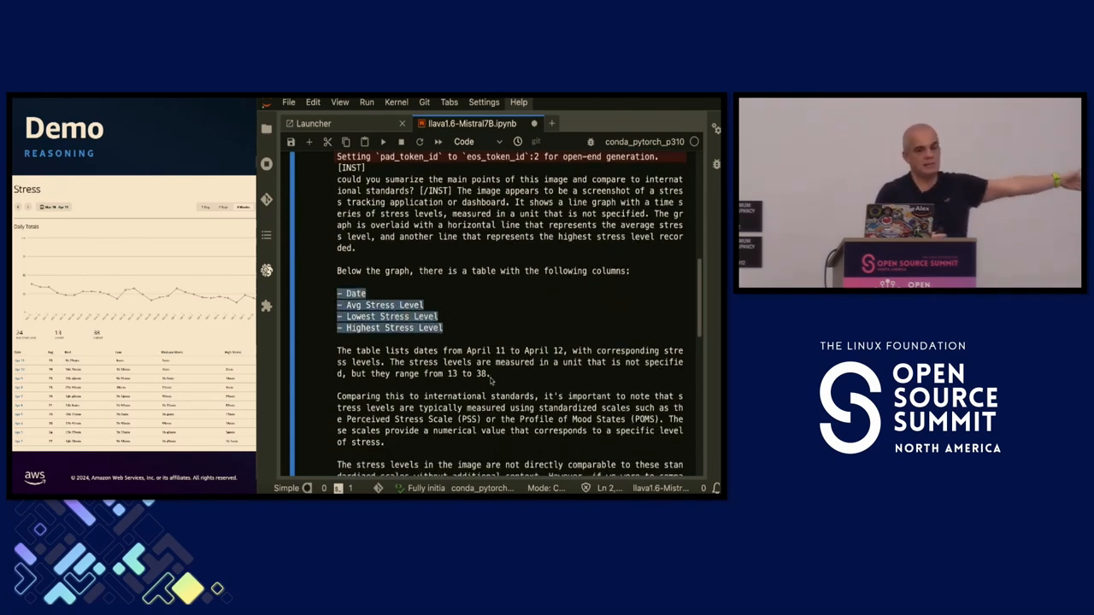
scroll(down, 3)
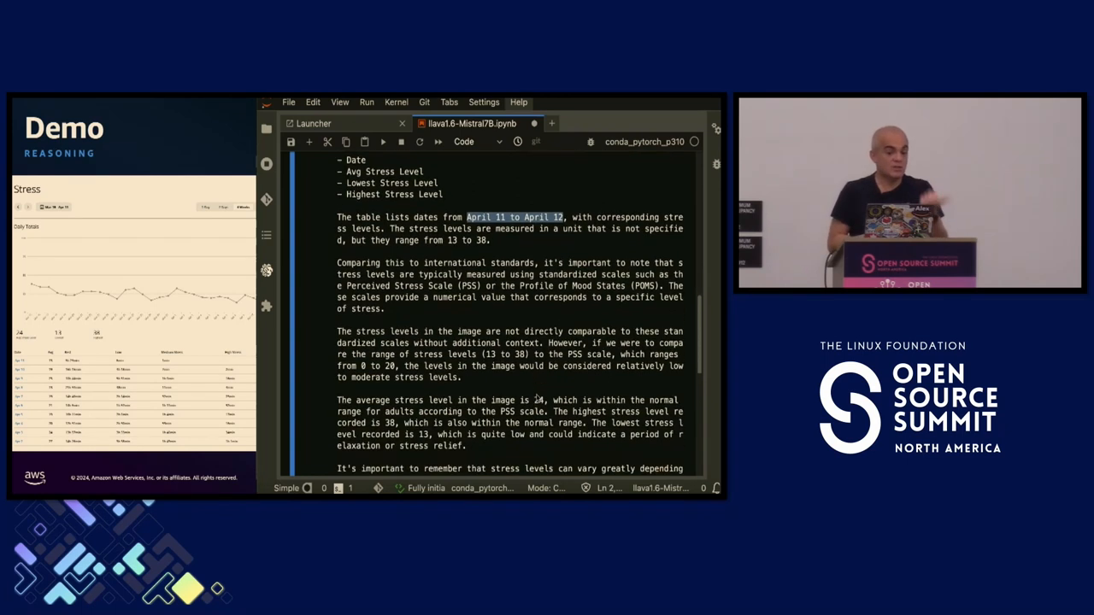
scroll(down, 3)
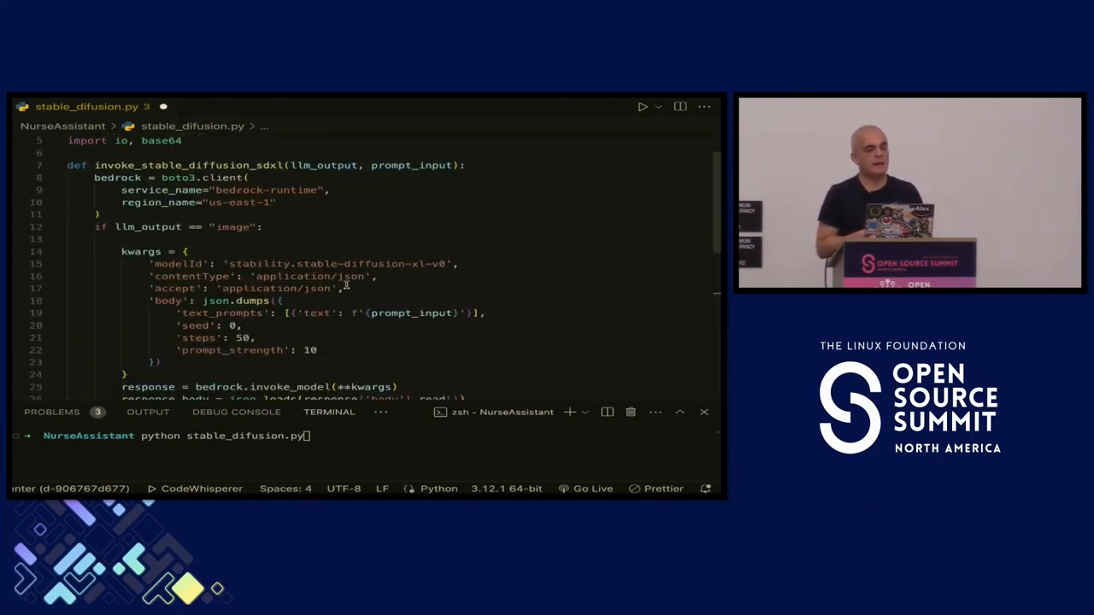
Run python stable_difusion.py and scroll through invoke_stable_diffusion_sdxl as it executes
double_click(322, 263)
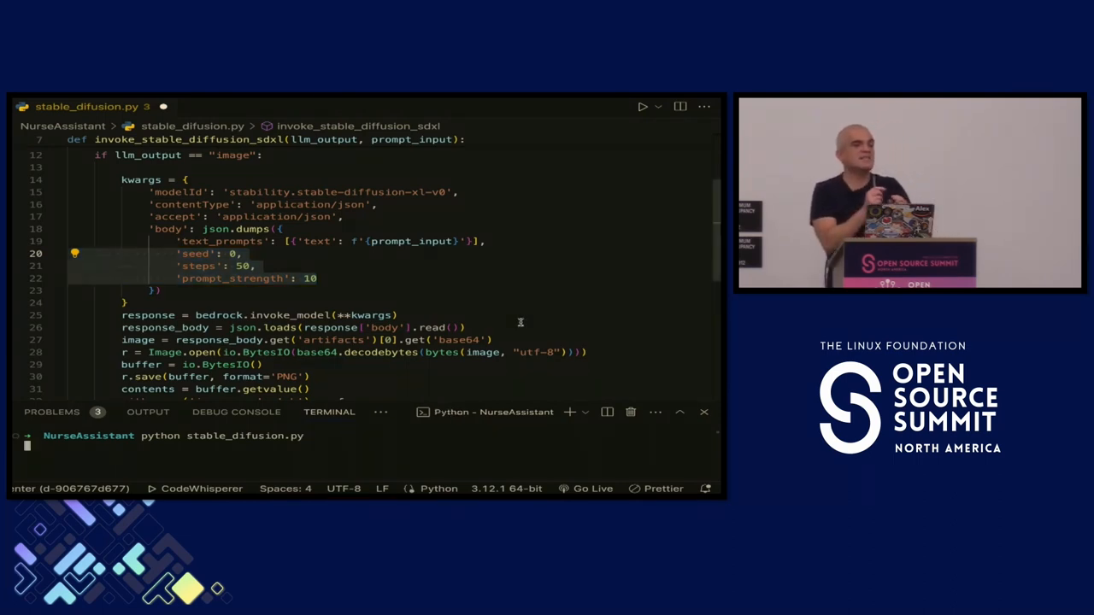
scroll(down, 3)
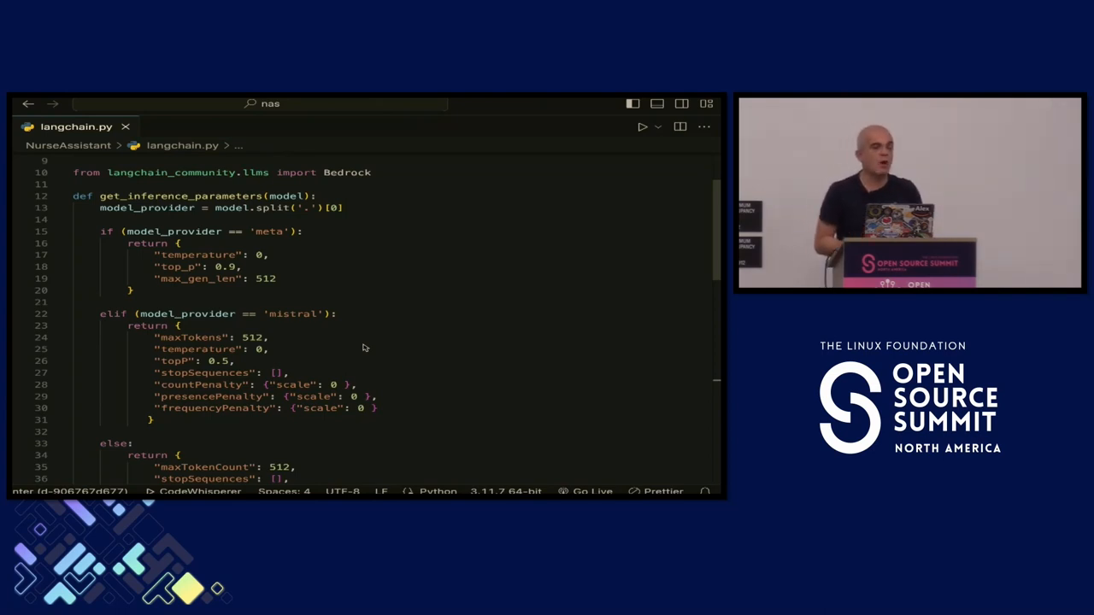
mouse_move(342, 350)
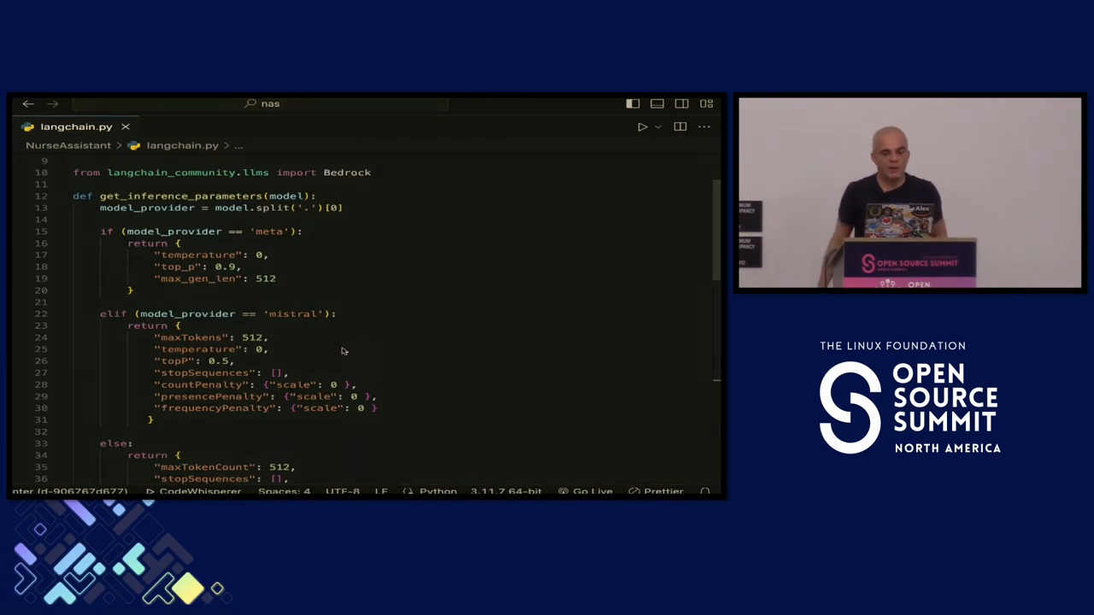
Highlight model_provider and the meta/mistral parameter blocks, then scroll to get_text_response calling Llama 2 70B
double_click(171, 171)
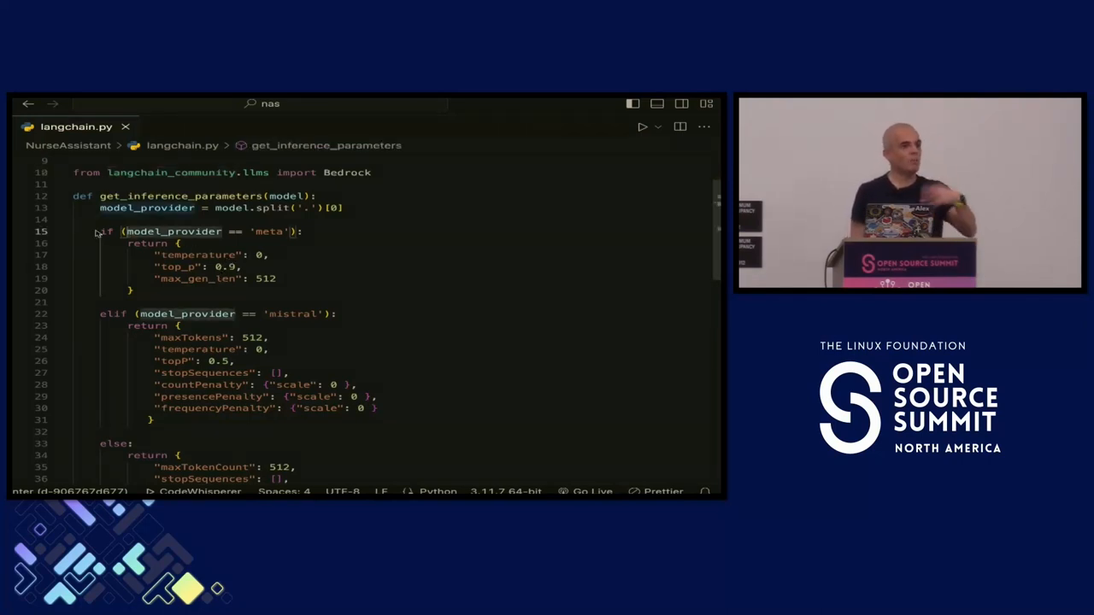
drag(99, 232, 385, 407)
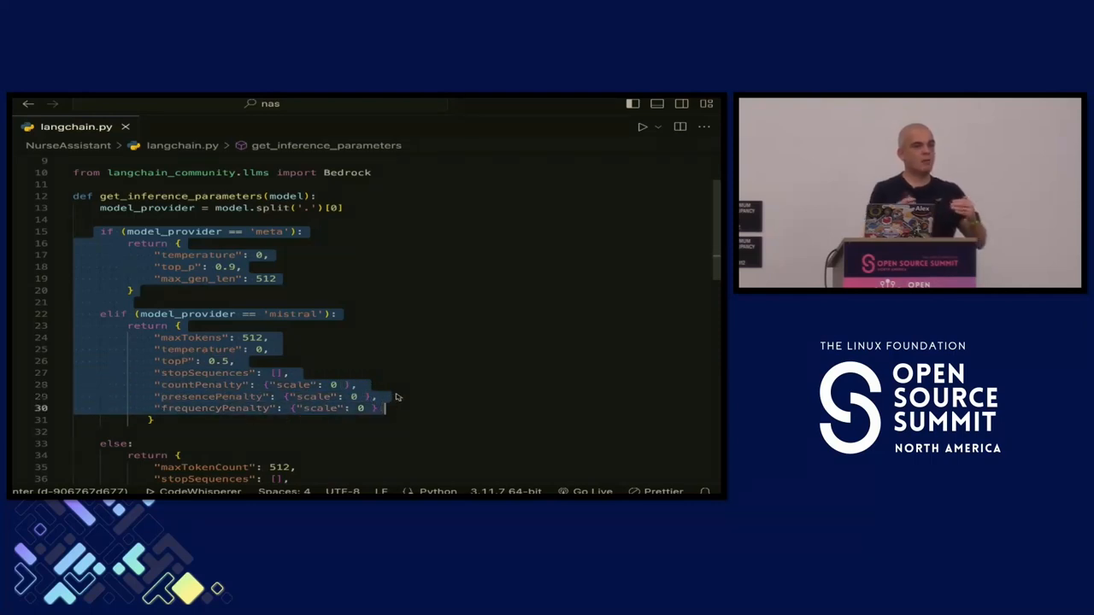
scroll(down, 3)
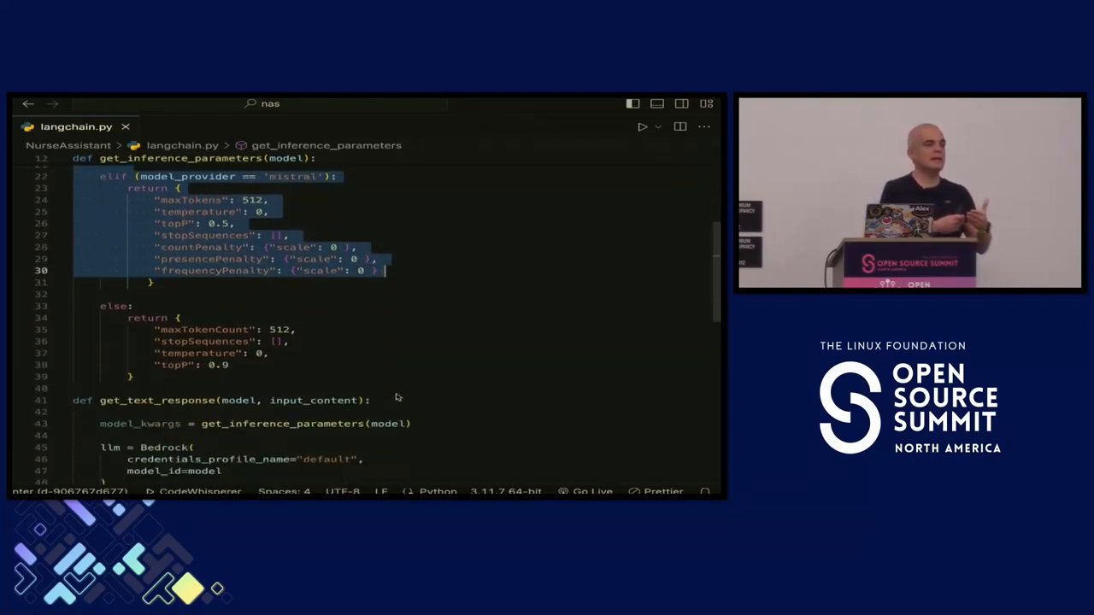
scroll(down, 3)
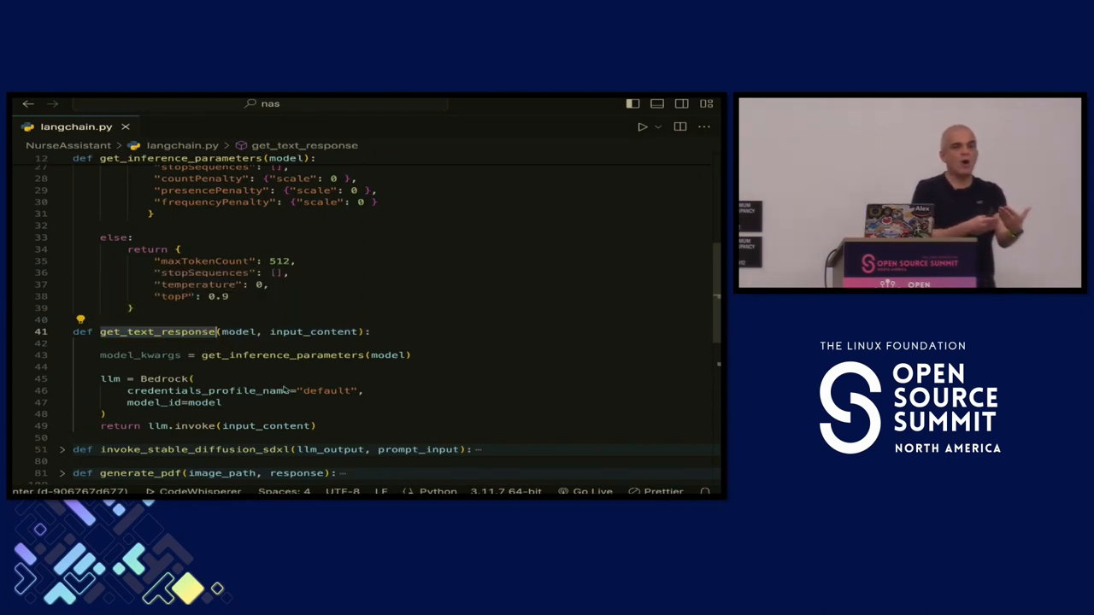
scroll(down, 3)
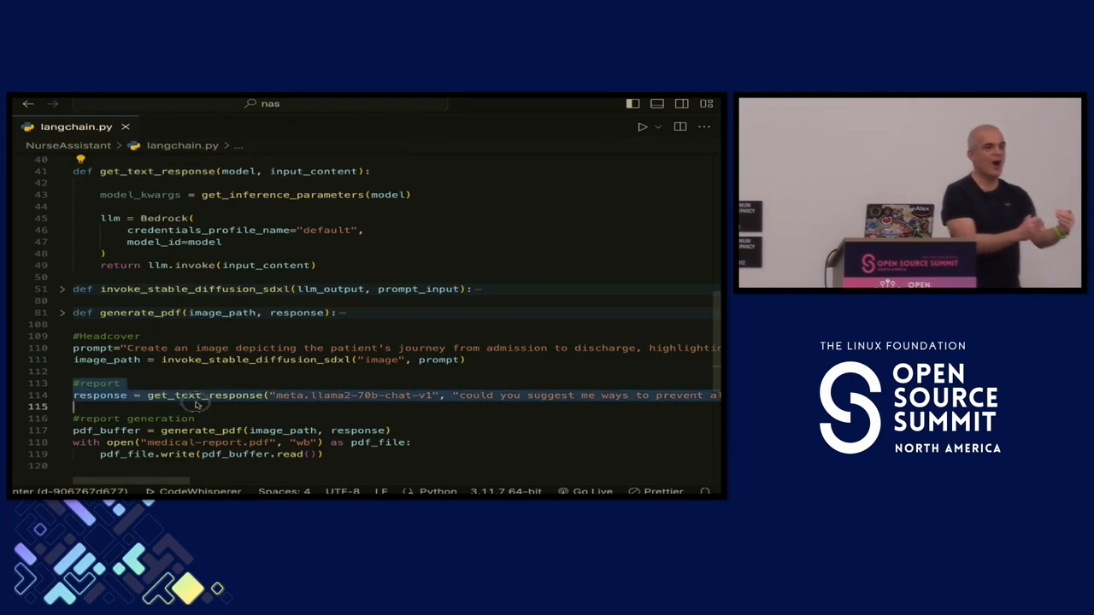
mouse_move(470, 410)
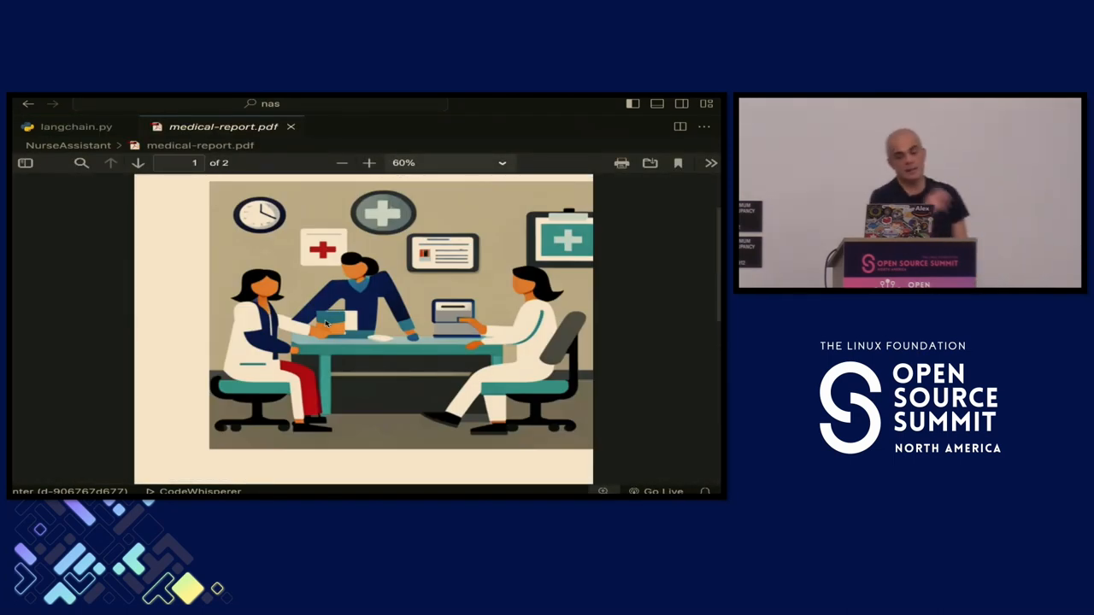
scroll(down, 3)
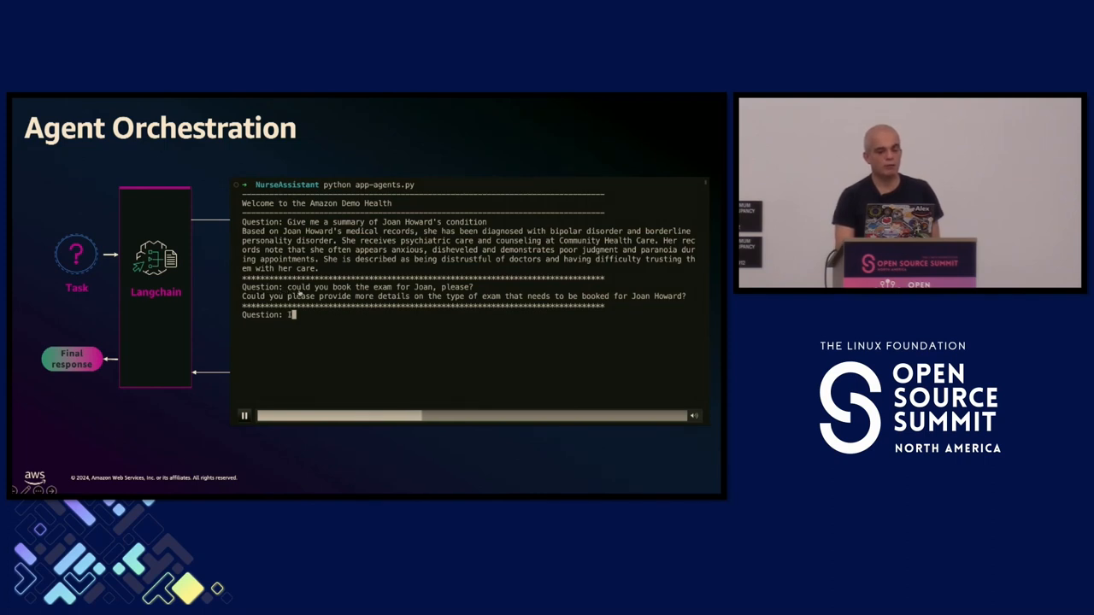
text(IgG)
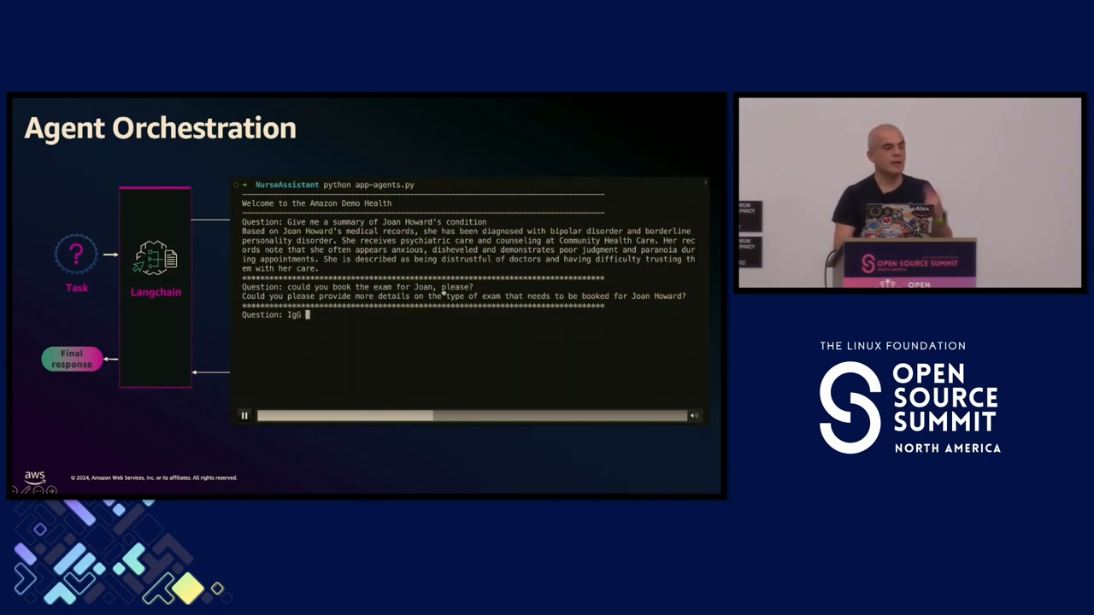
text(blood)
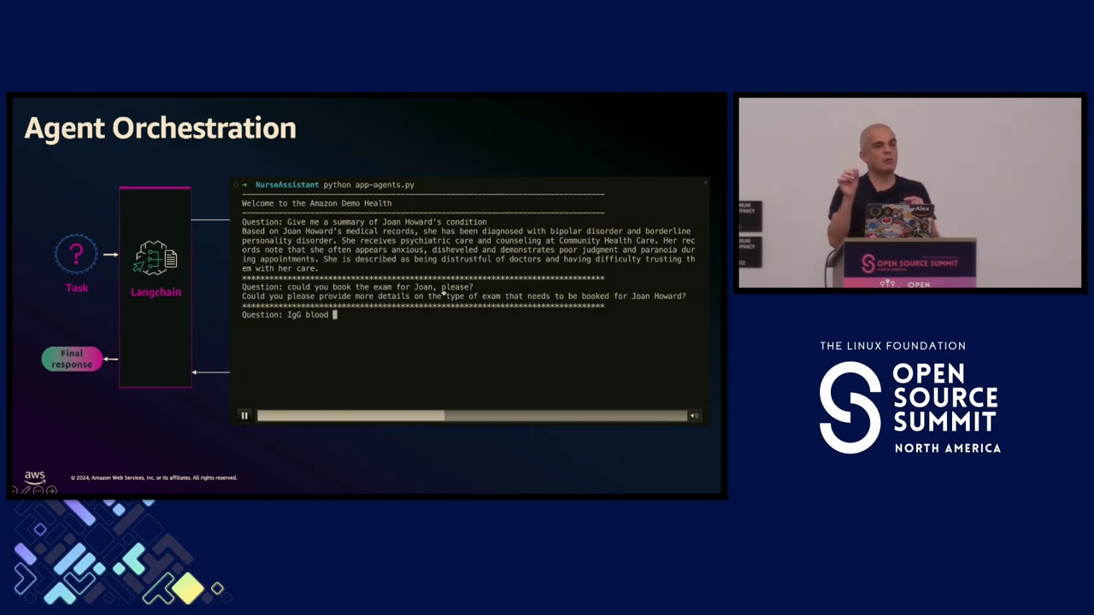